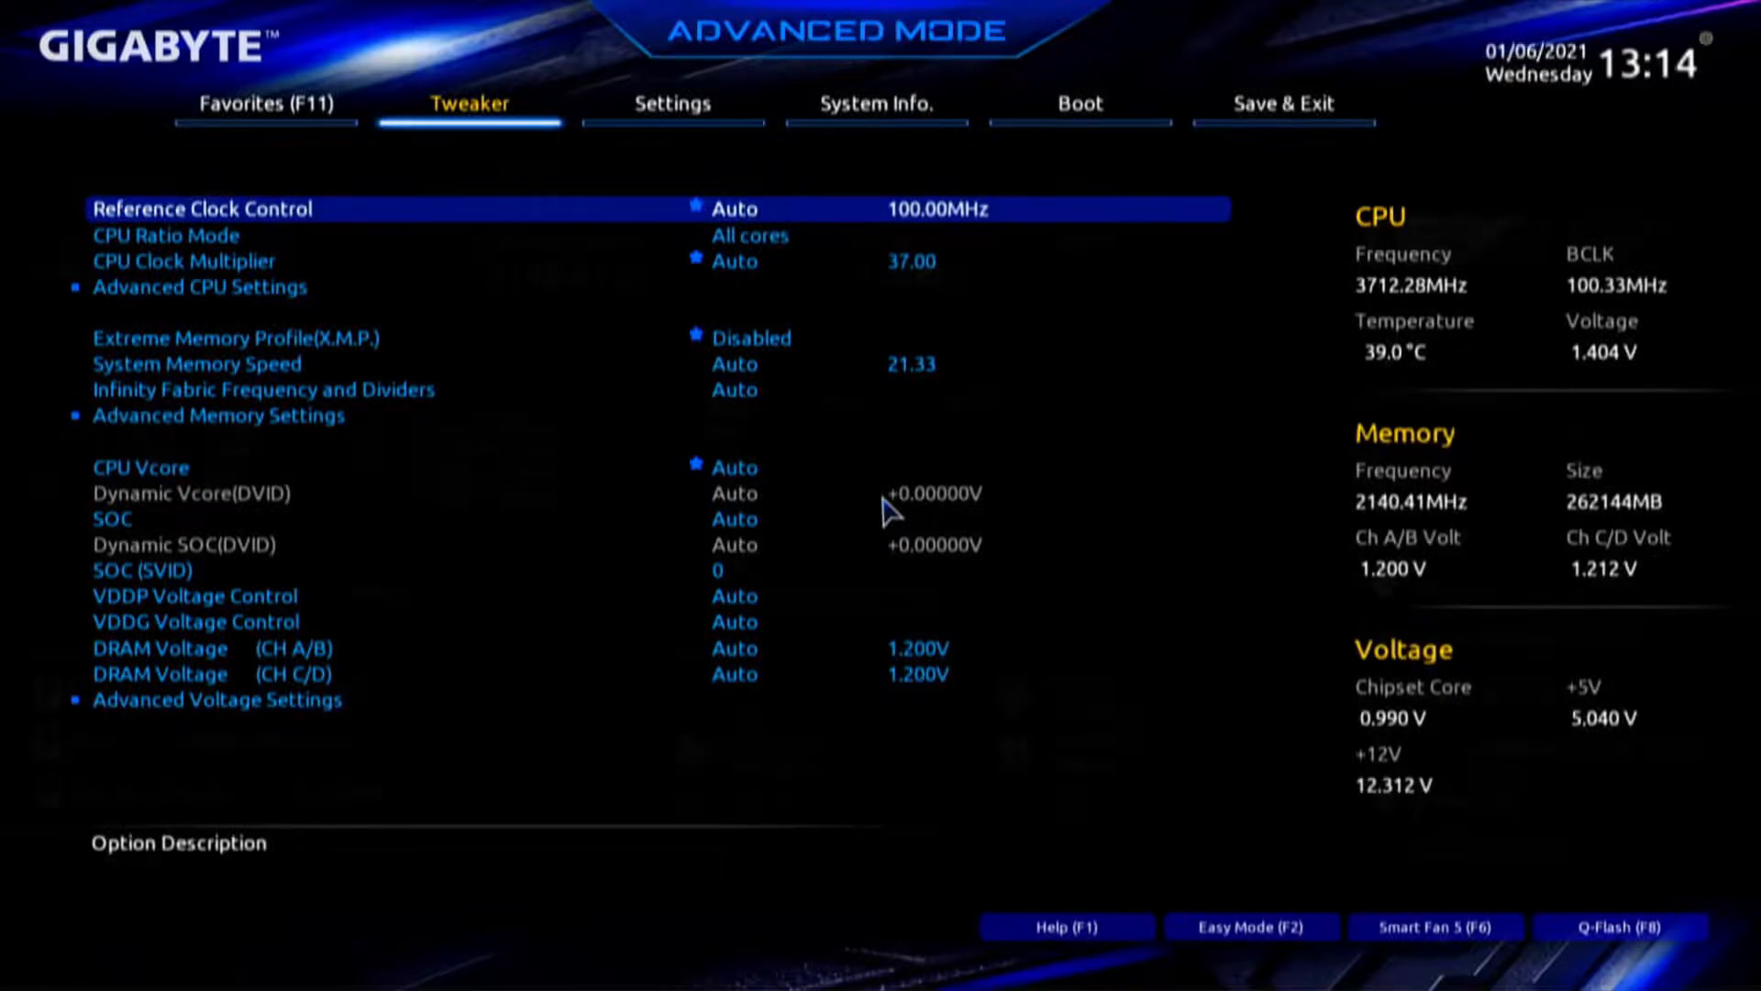
# Verify the Sabrent Rocket 4.0 Plus in the M.2 tab and boot list, then save and exit the BIOS.
pyautogui.click(1251, 927)
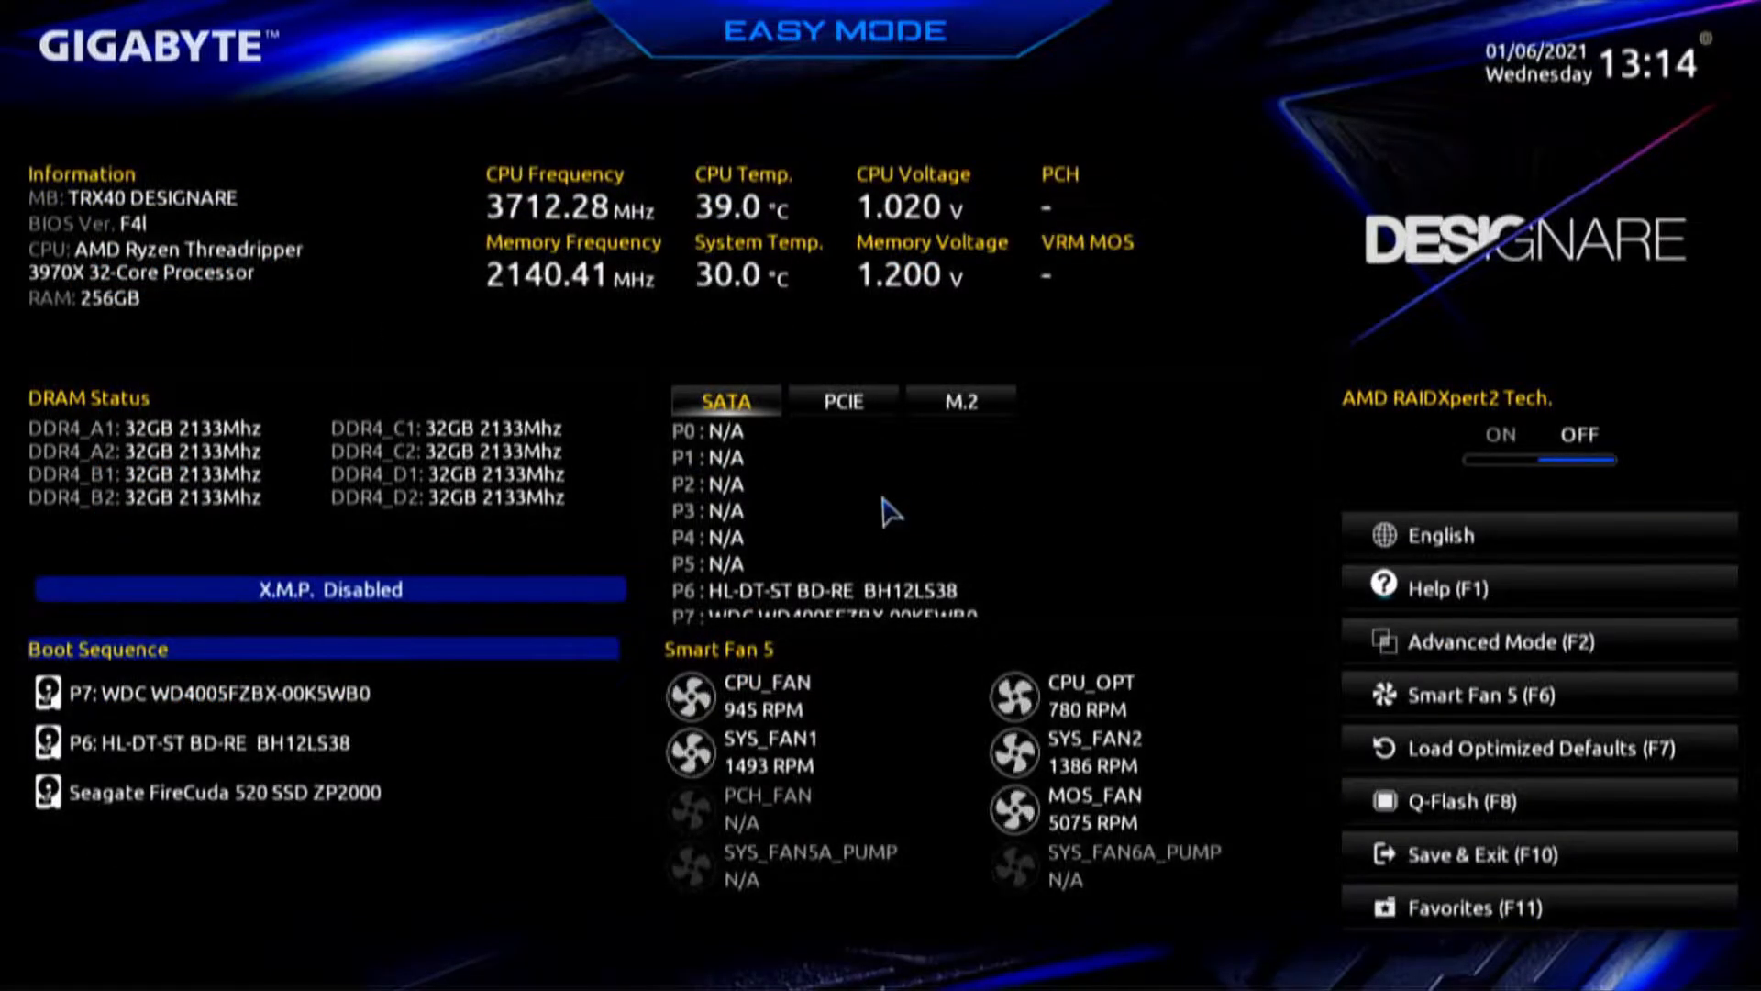
pyautogui.click(956, 400)
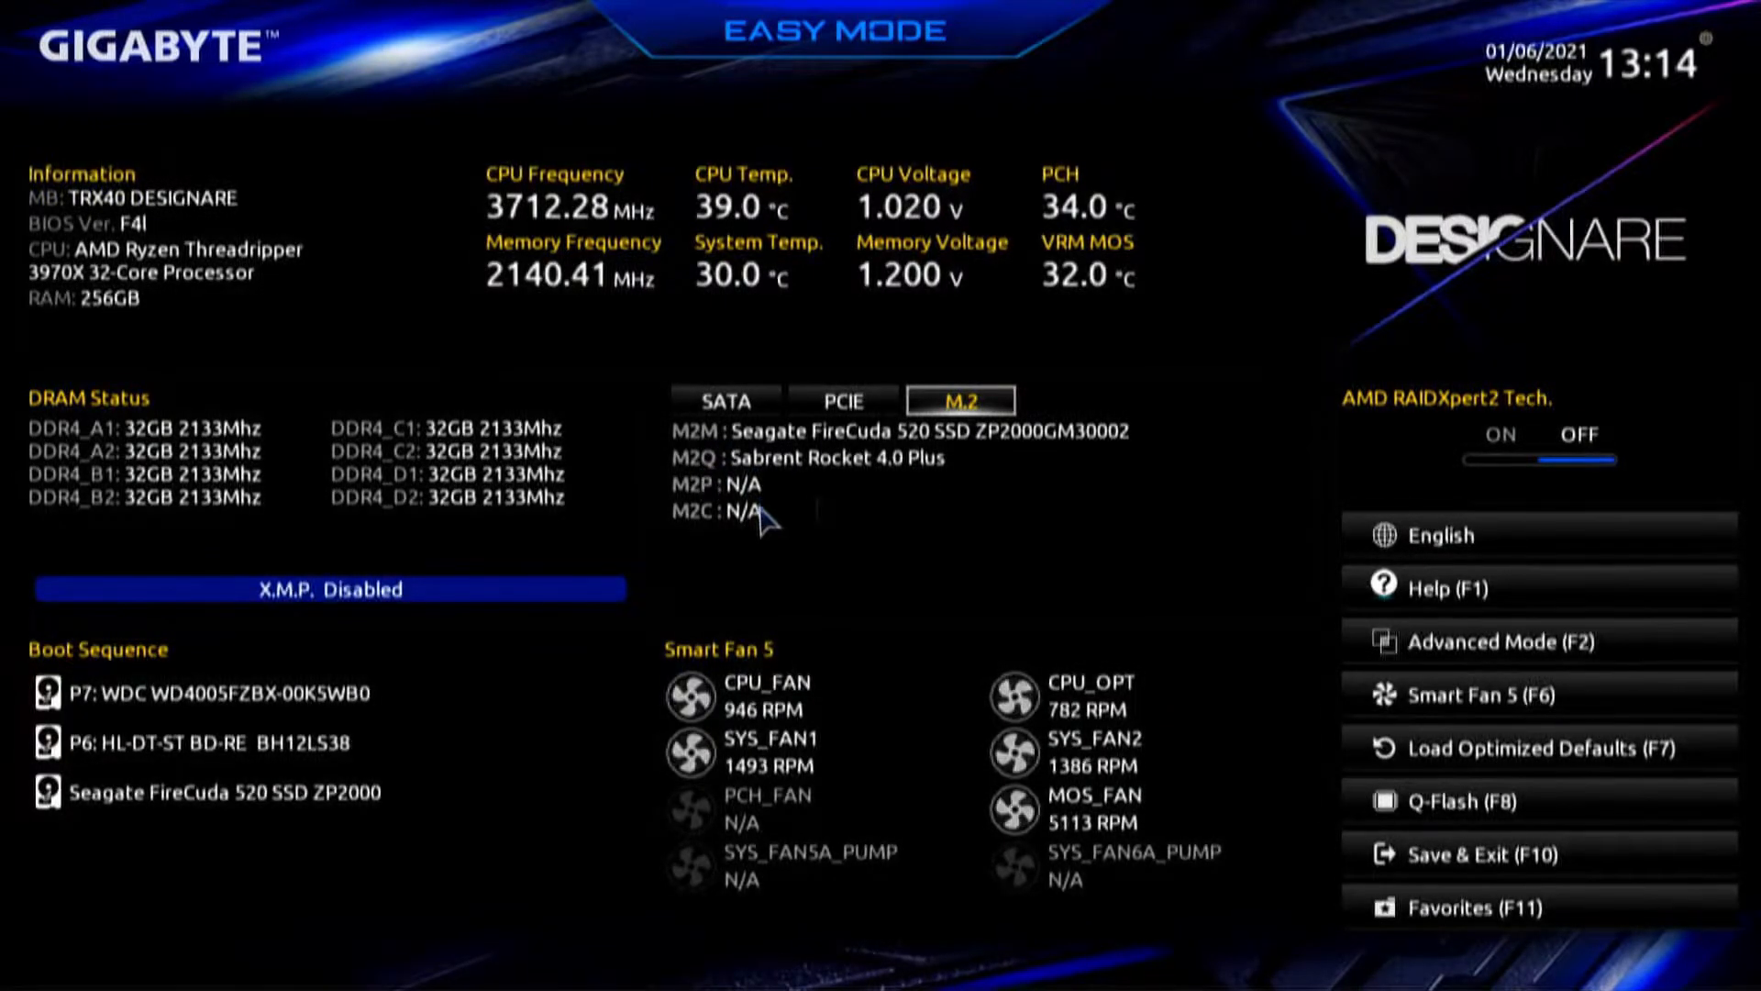
pyautogui.moveTo(817, 508)
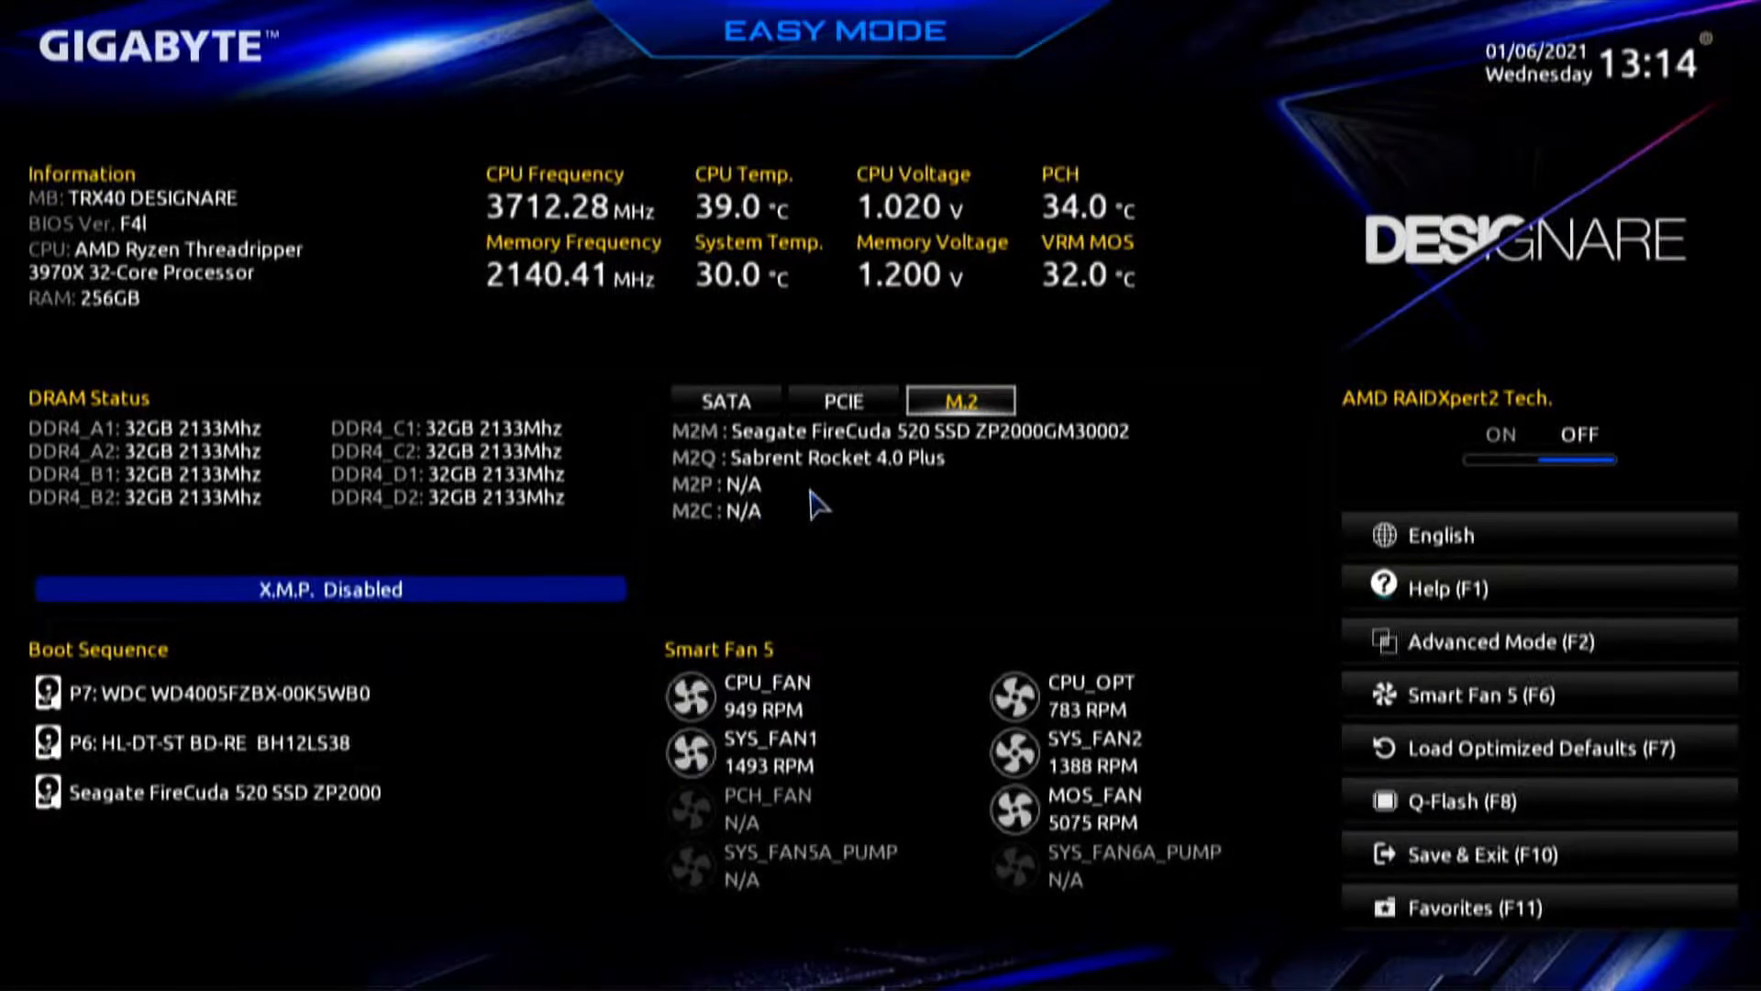
pyautogui.click(1481, 641)
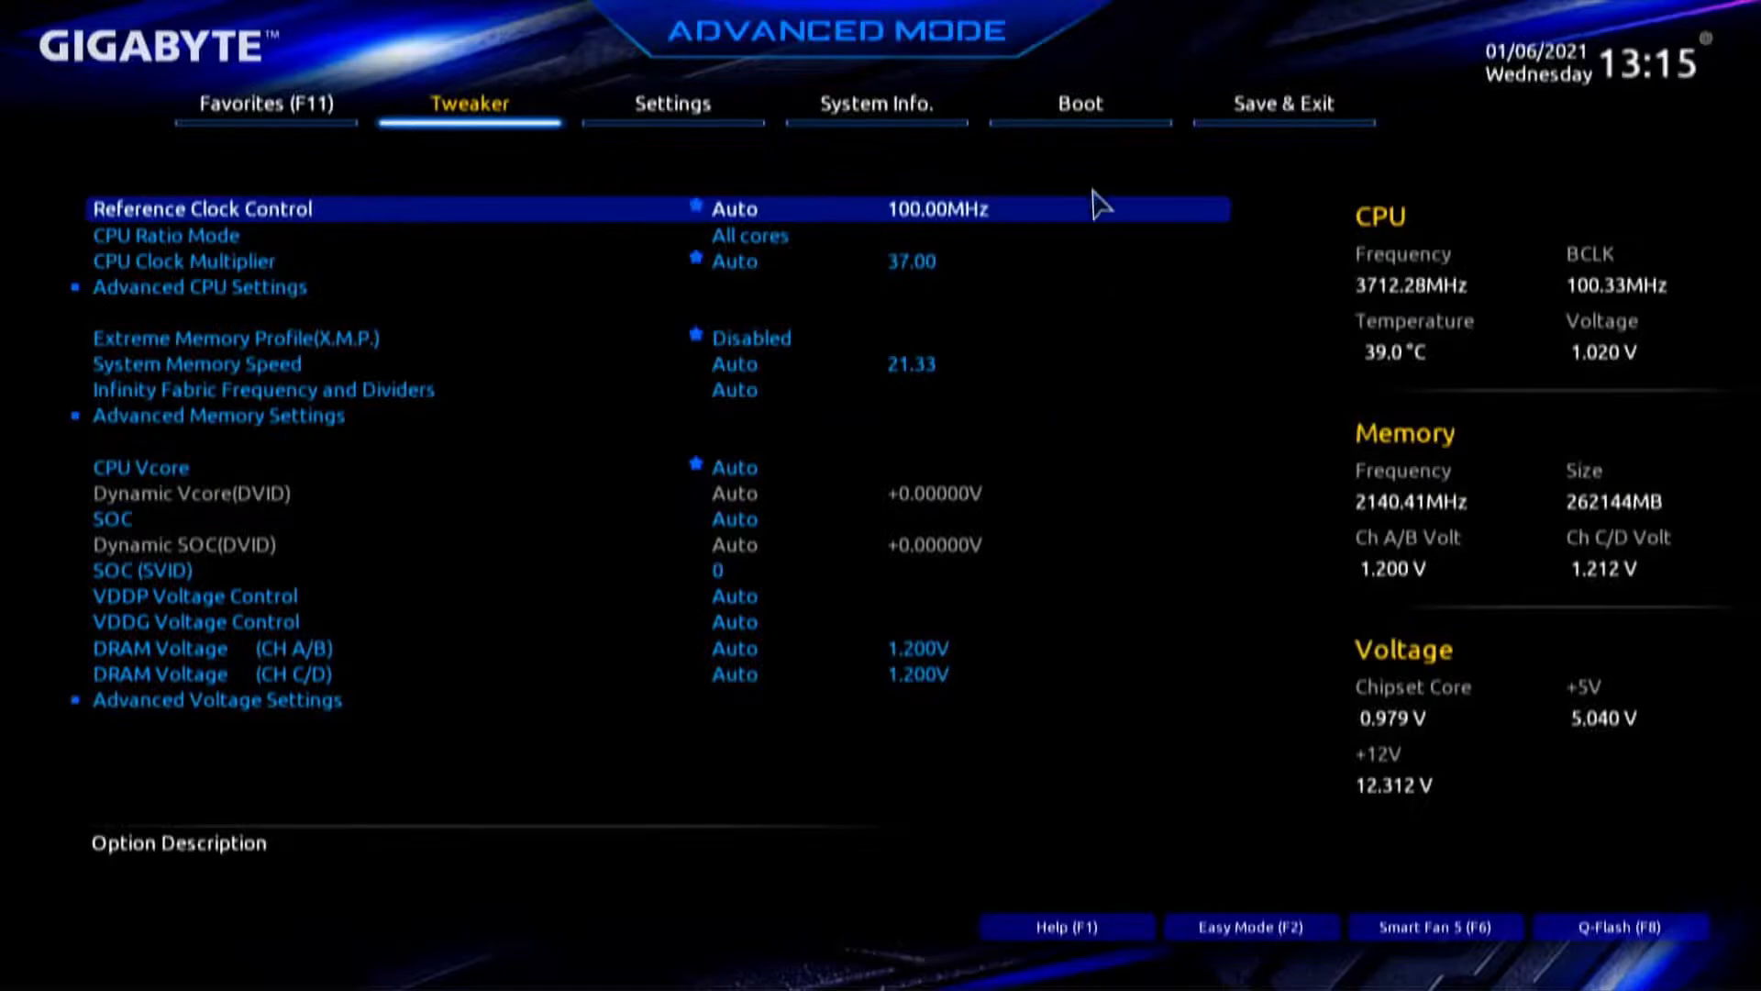
pyautogui.click(1077, 102)
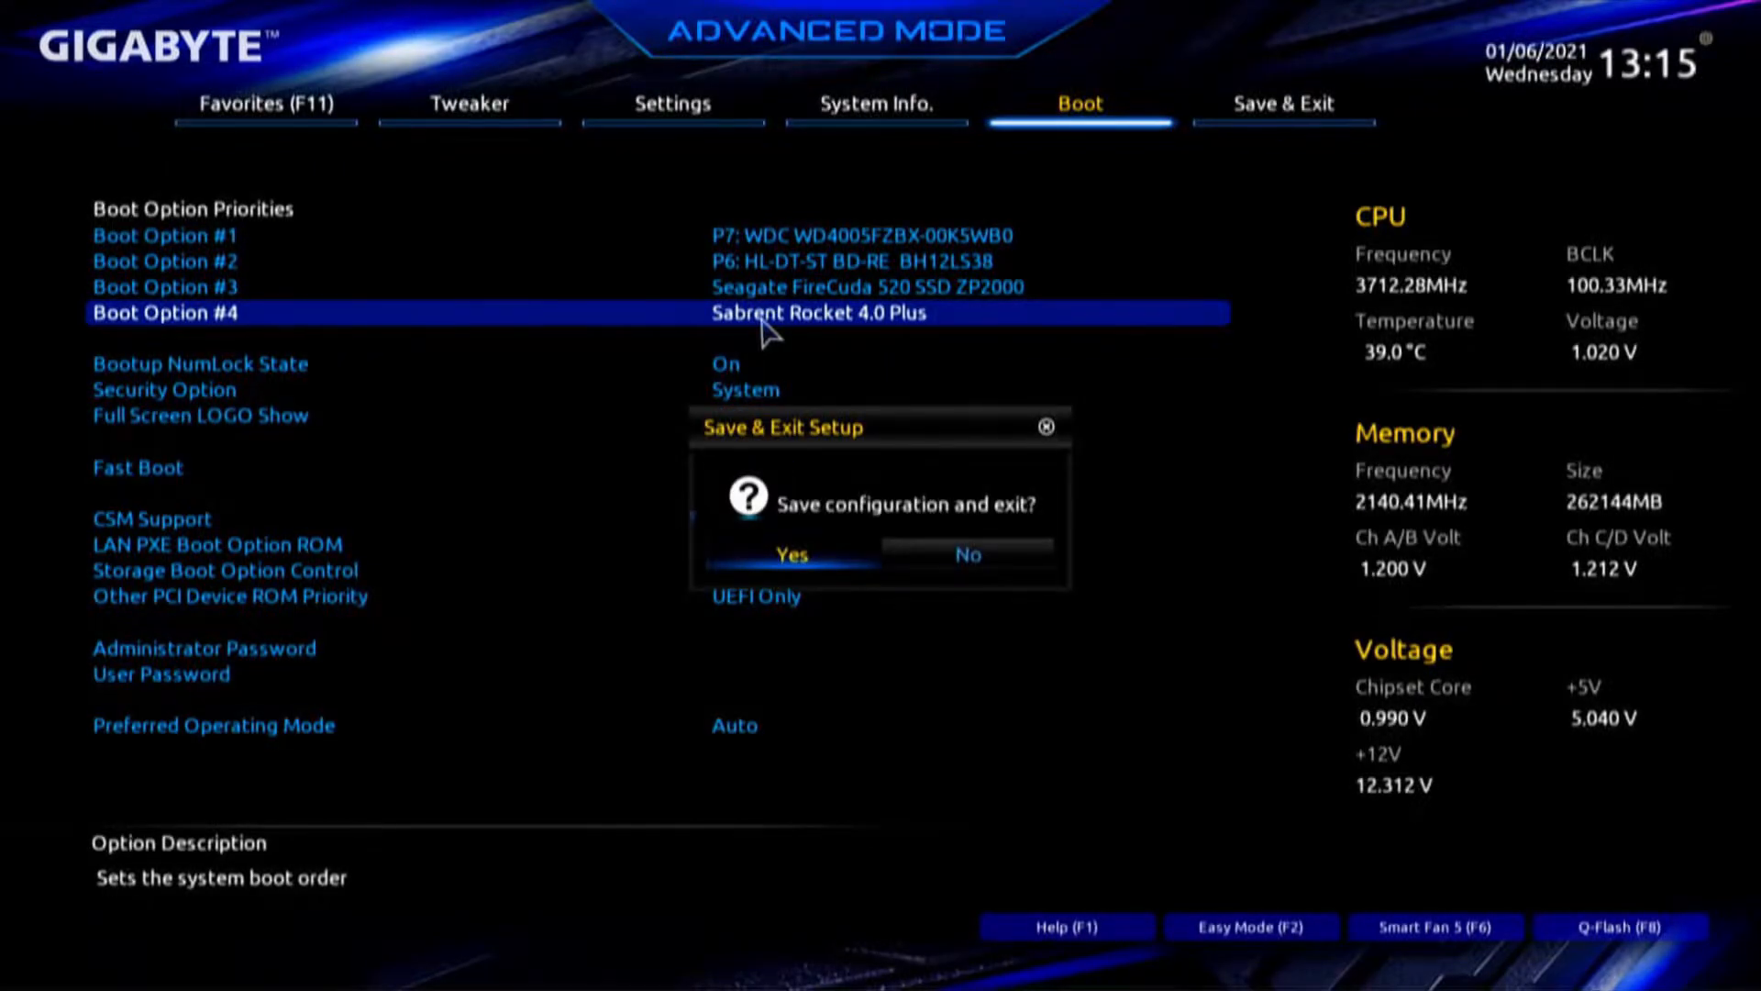
pyautogui.click(790, 554)
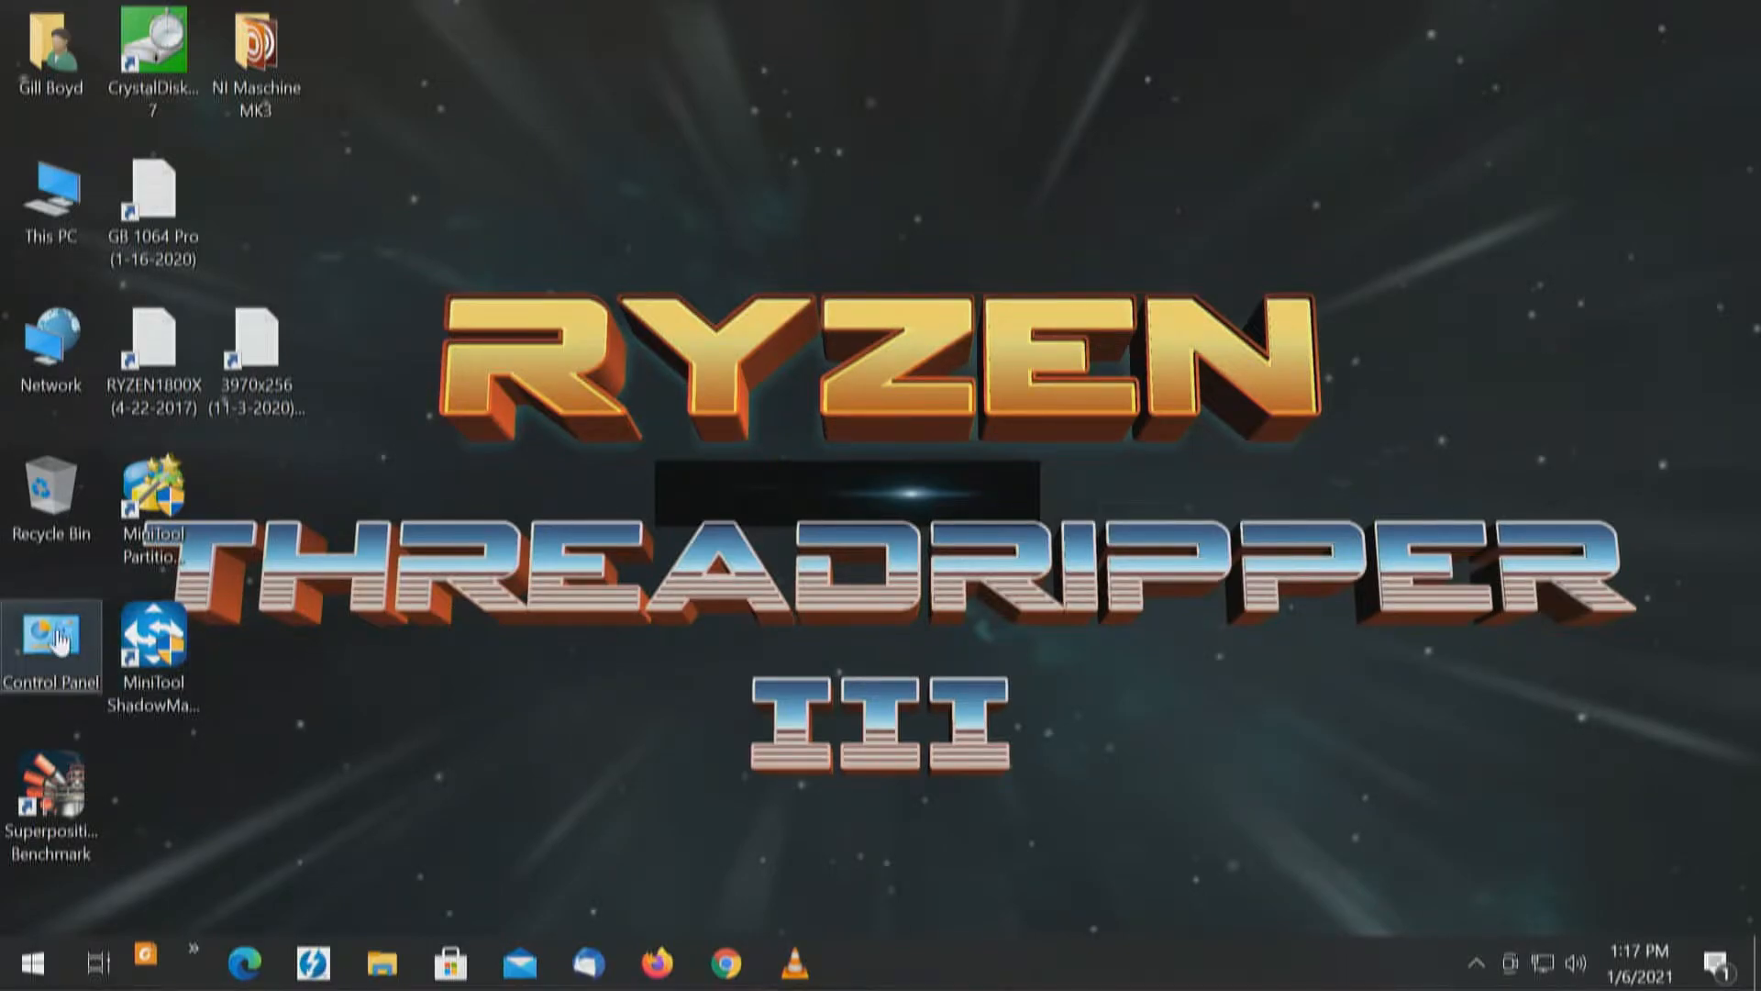
# Launch Computer Management via Control Panel's Administrative Tools and show Disk Management for the new Disk 2.
pyautogui.doubleClick(51, 640)
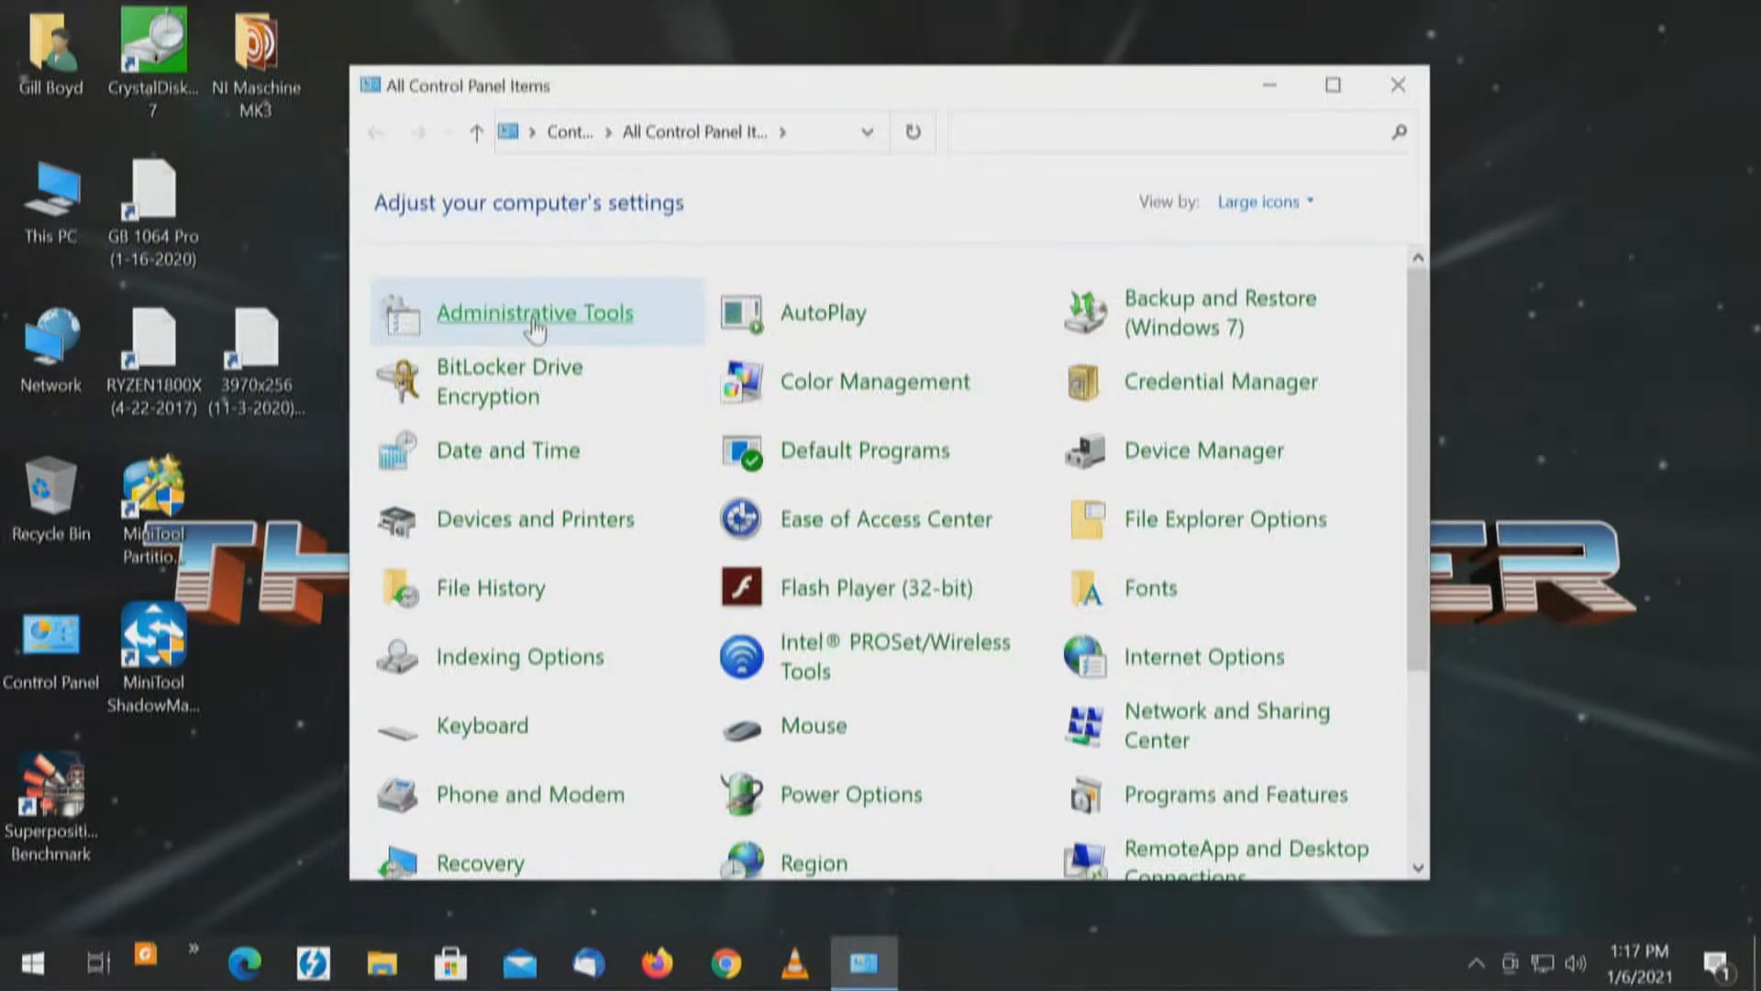
pyautogui.doubleClick(534, 312)
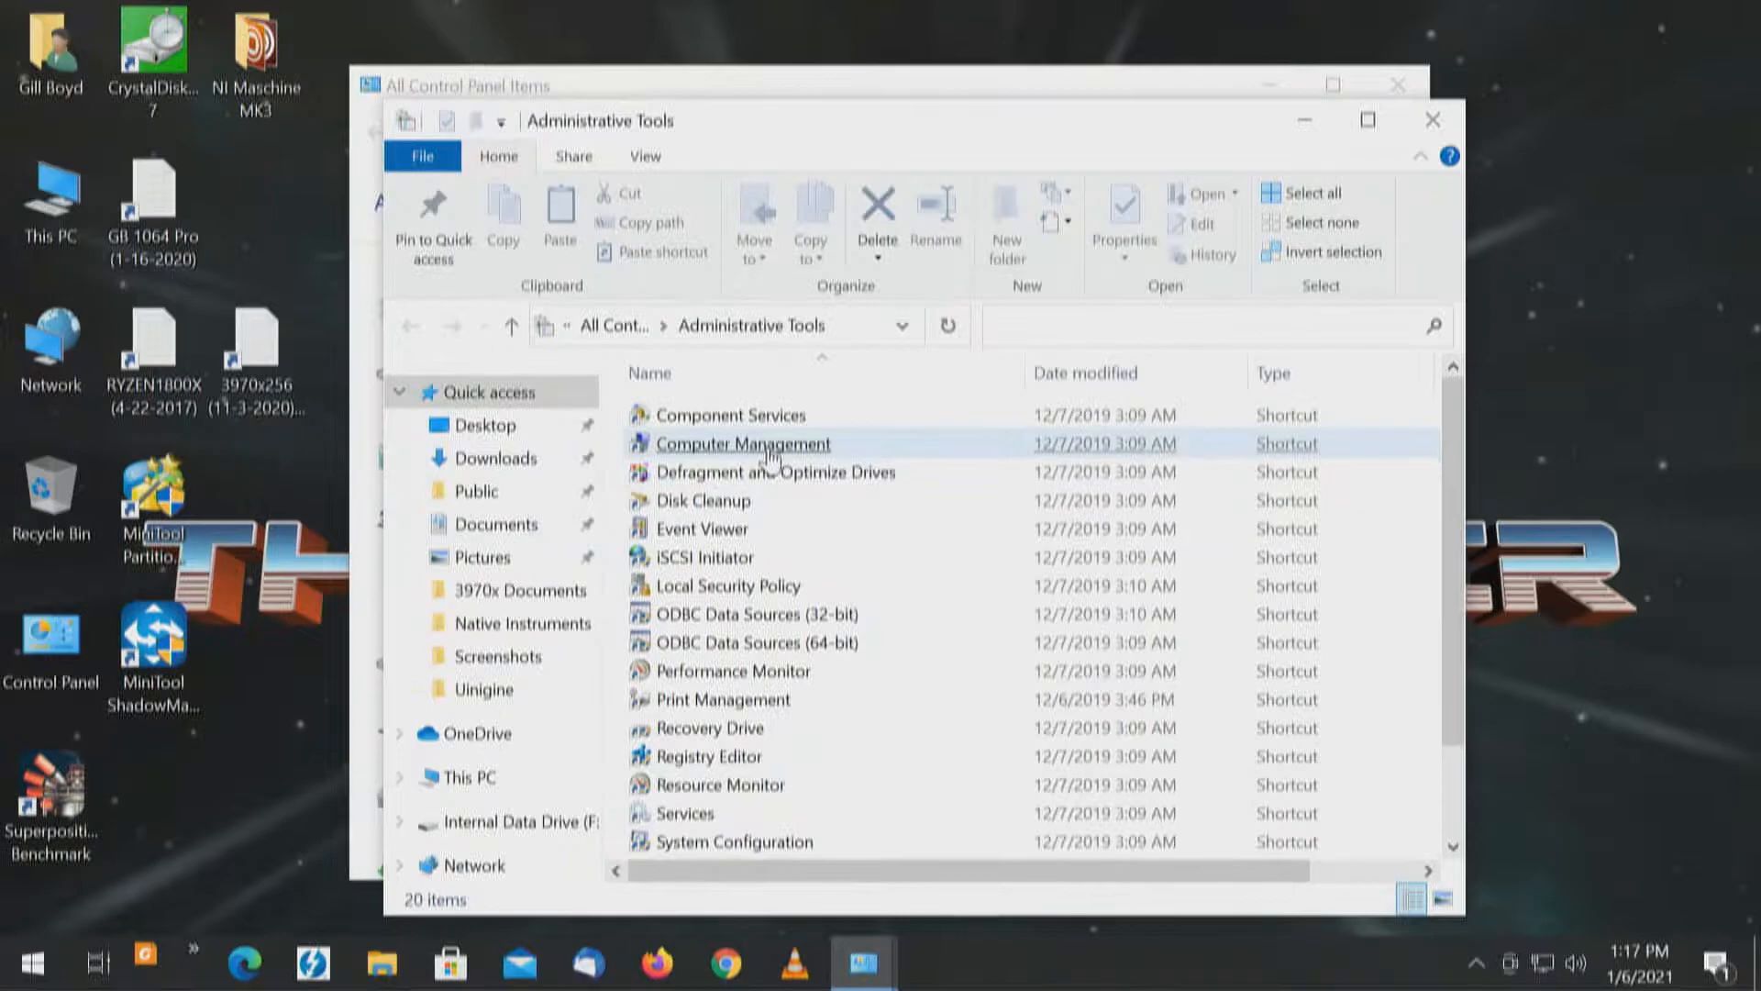
pyautogui.doubleClick(744, 442)
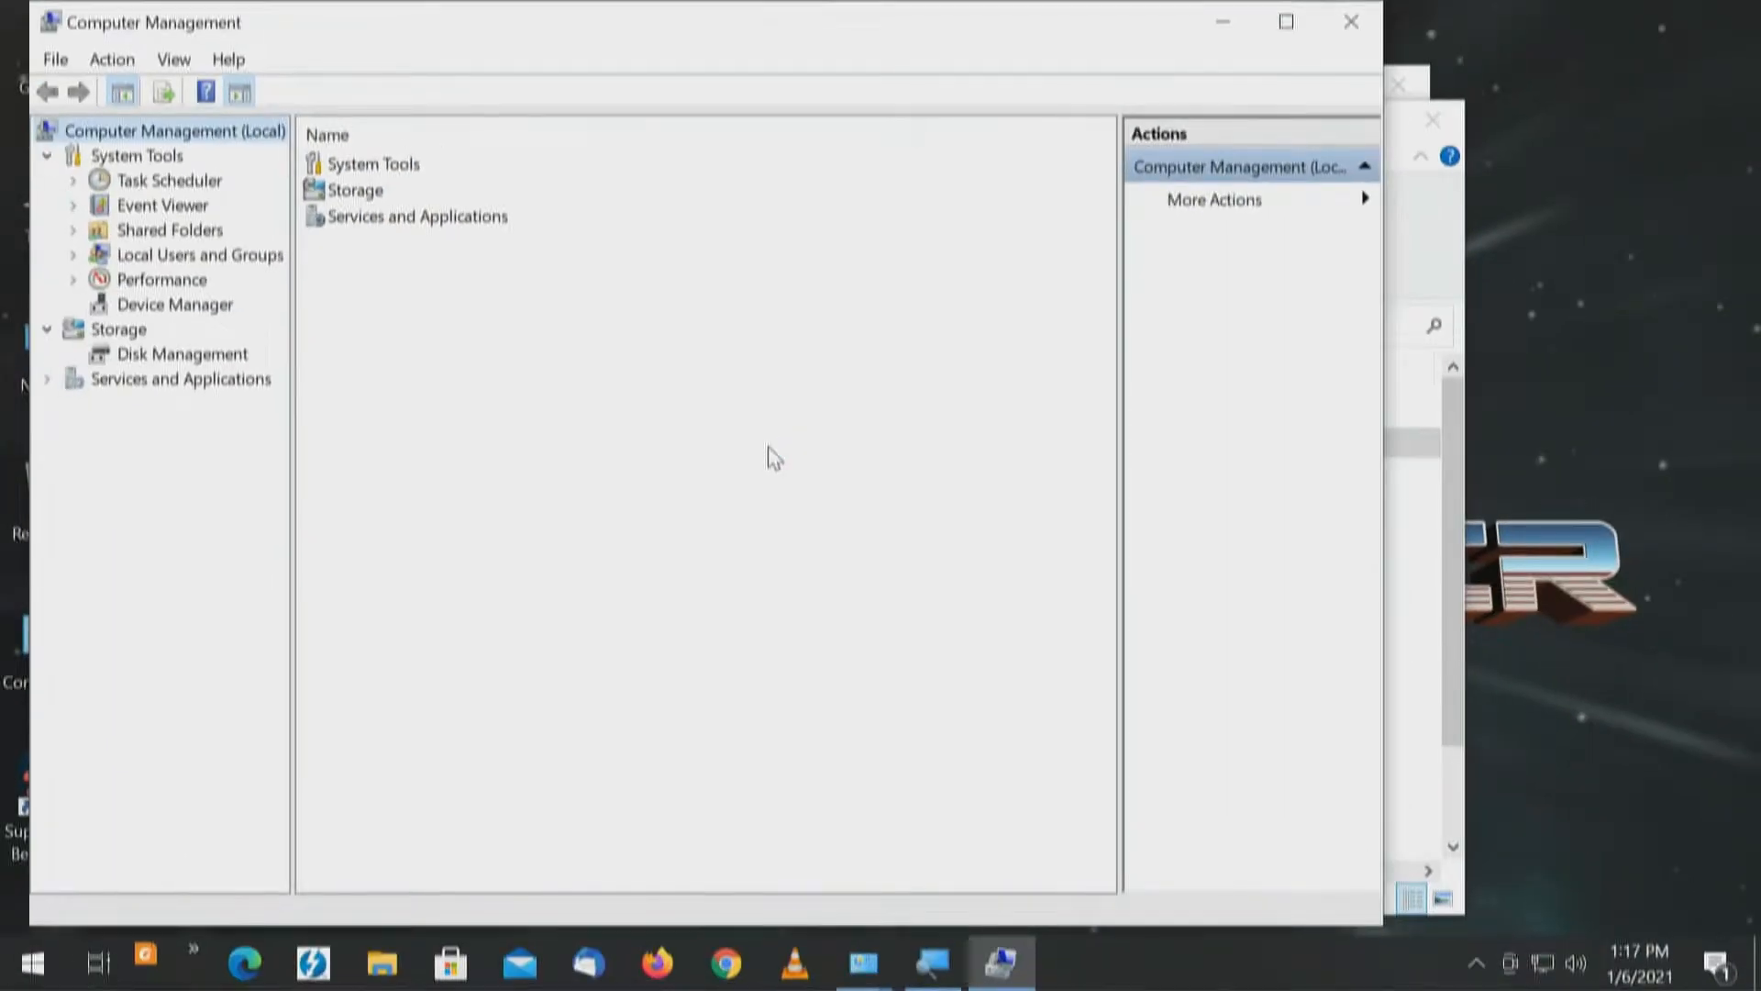
pyautogui.click(182, 355)
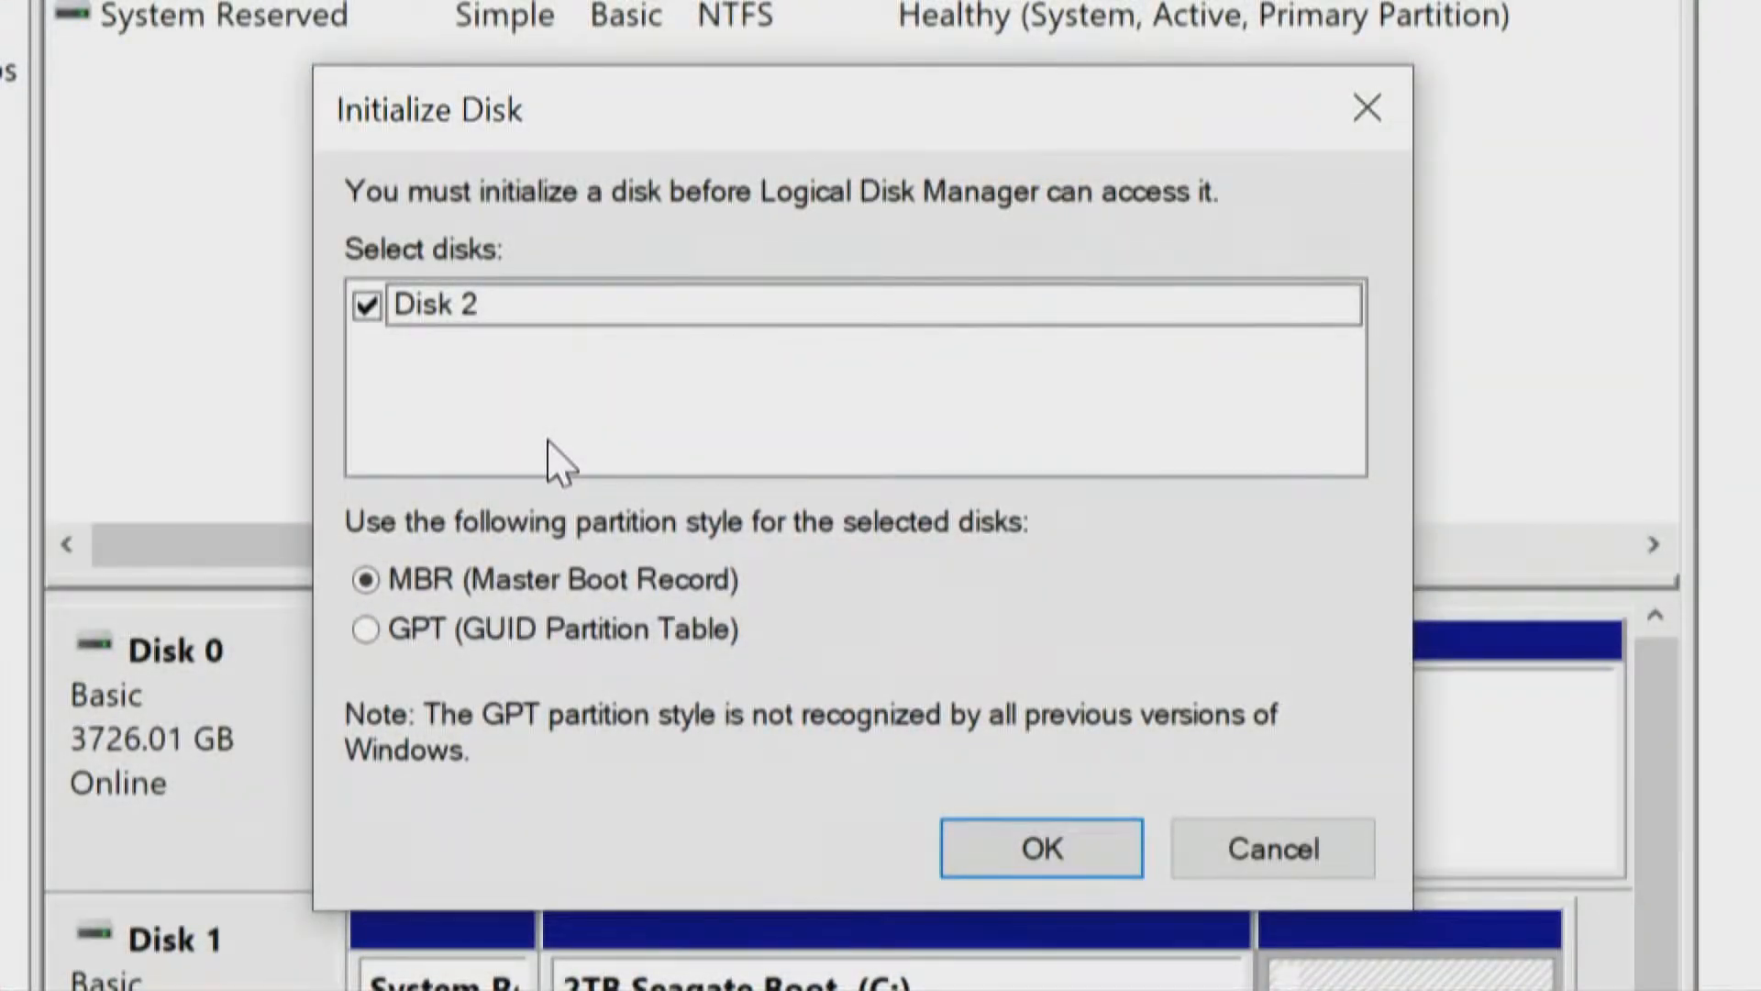
pyautogui.moveTo(436, 685)
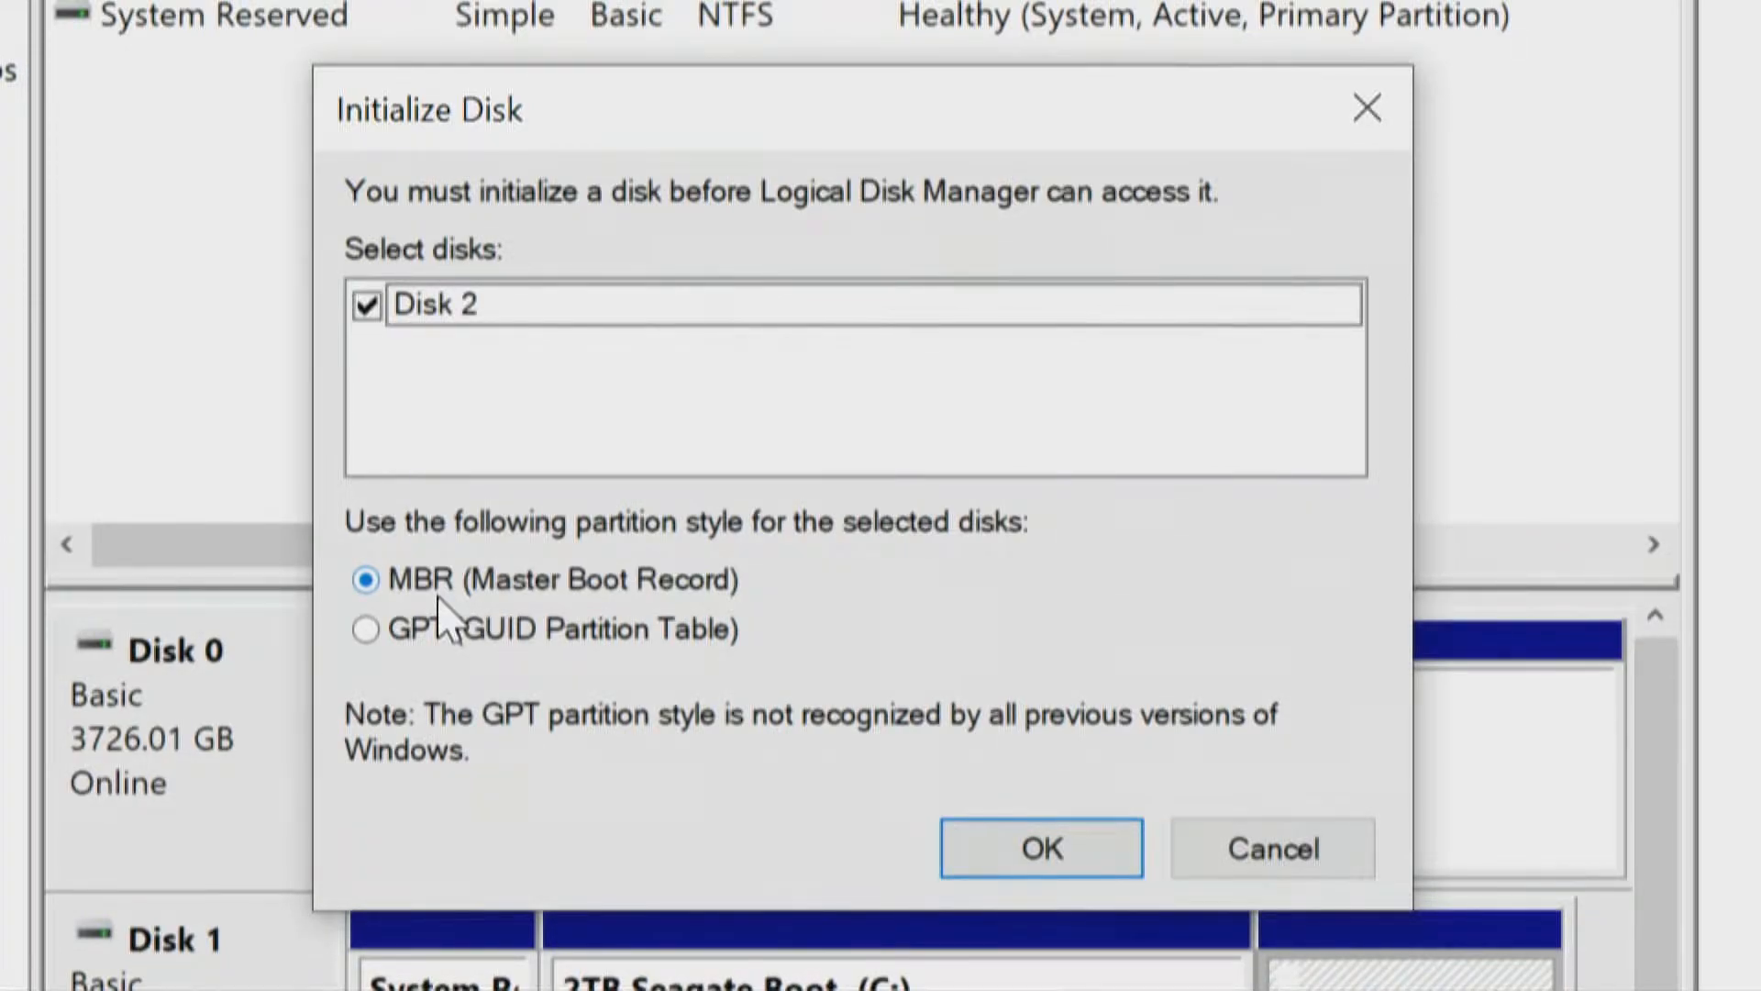
pyautogui.moveTo(567, 169)
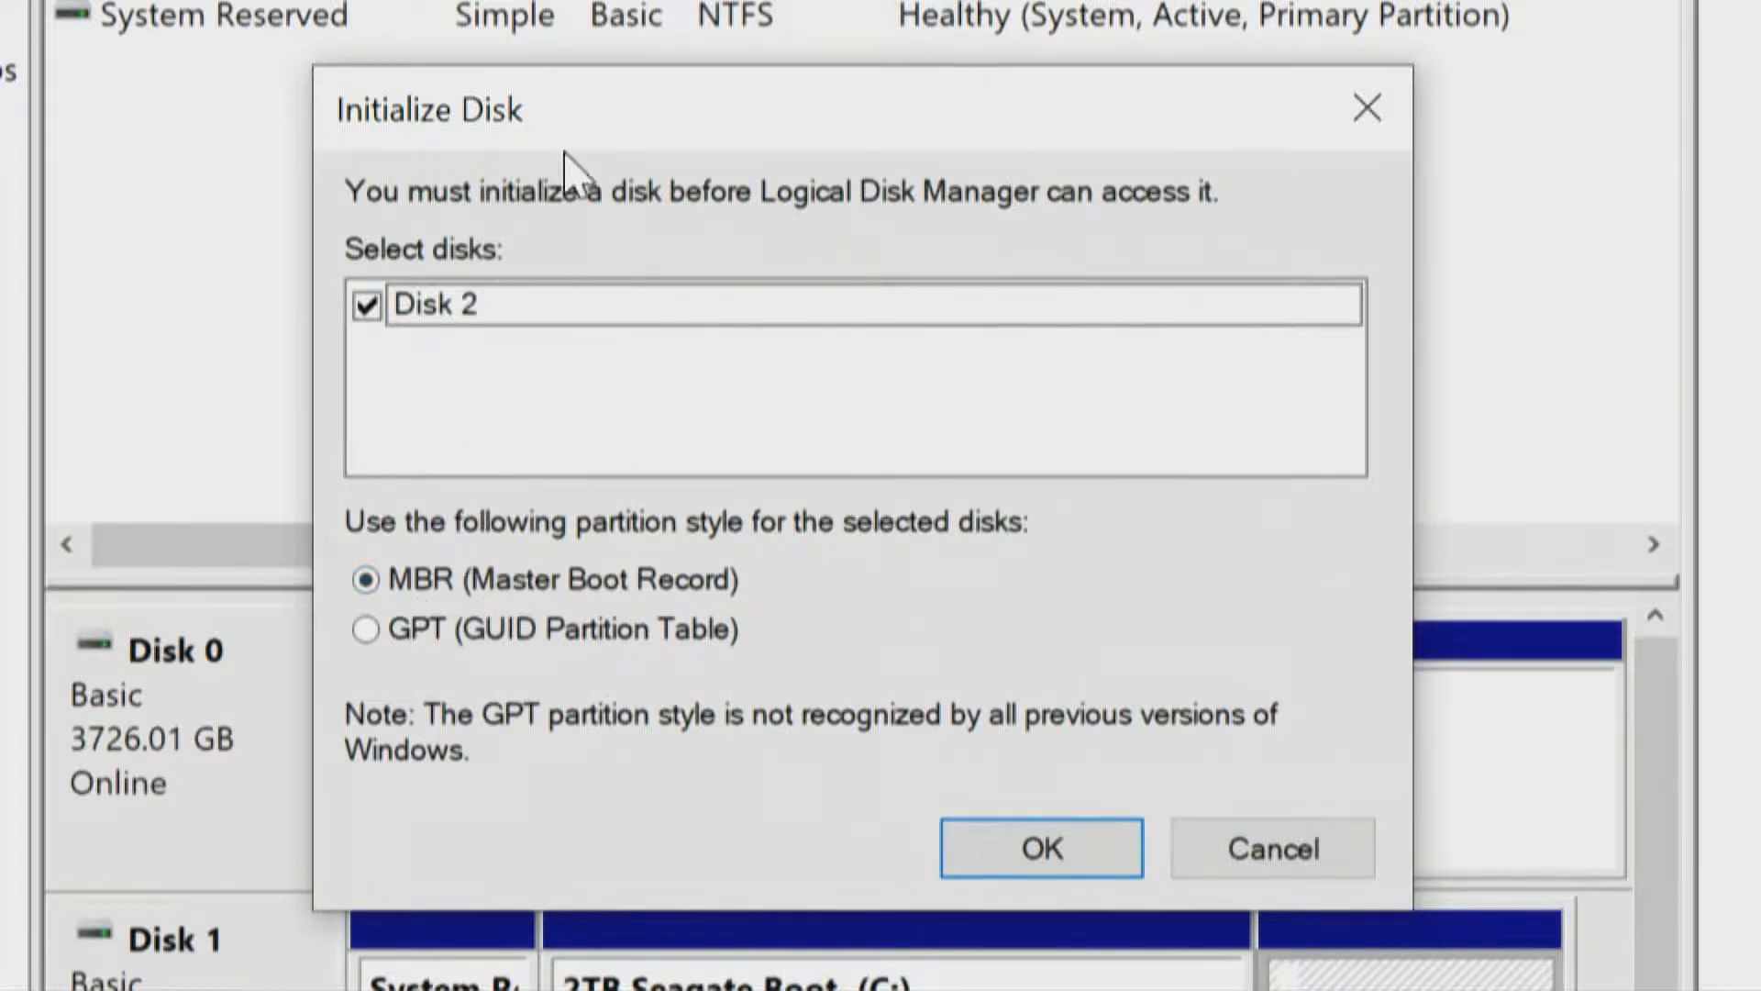
pyautogui.moveTo(449, 345)
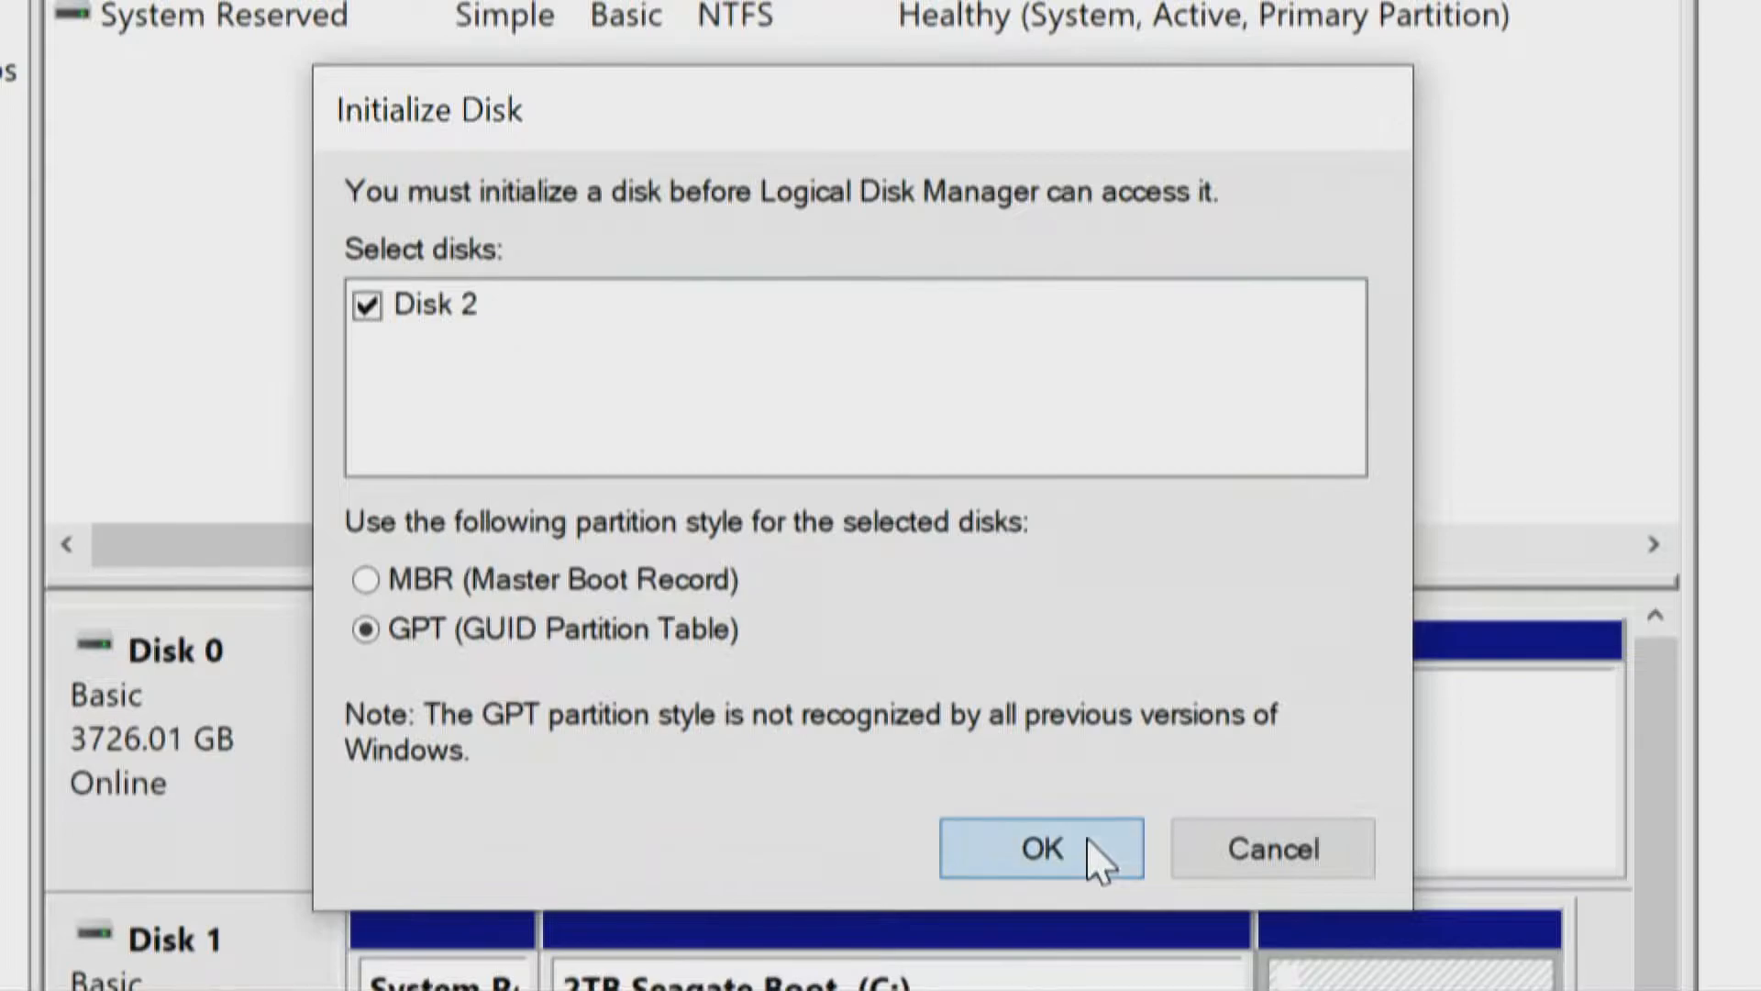
# Initialize Disk 2 as GPT and start a full-size simple volume with drive letter D.
pyautogui.click(1040, 848)
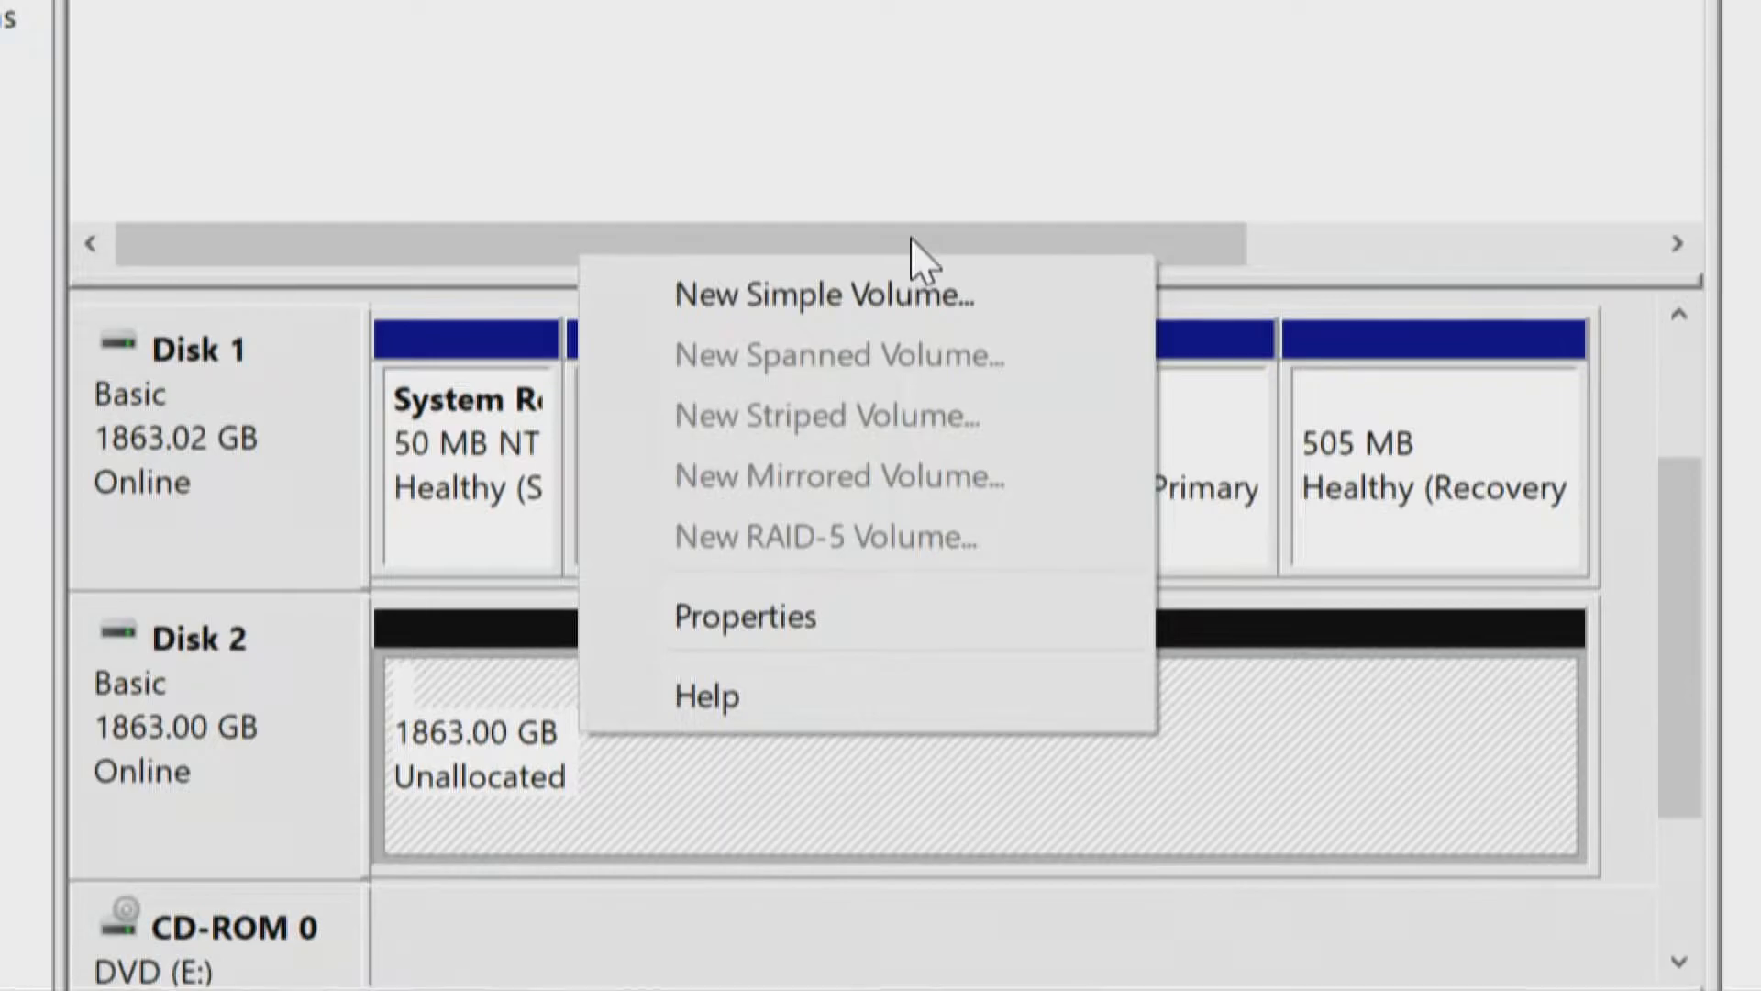
pyautogui.click(824, 295)
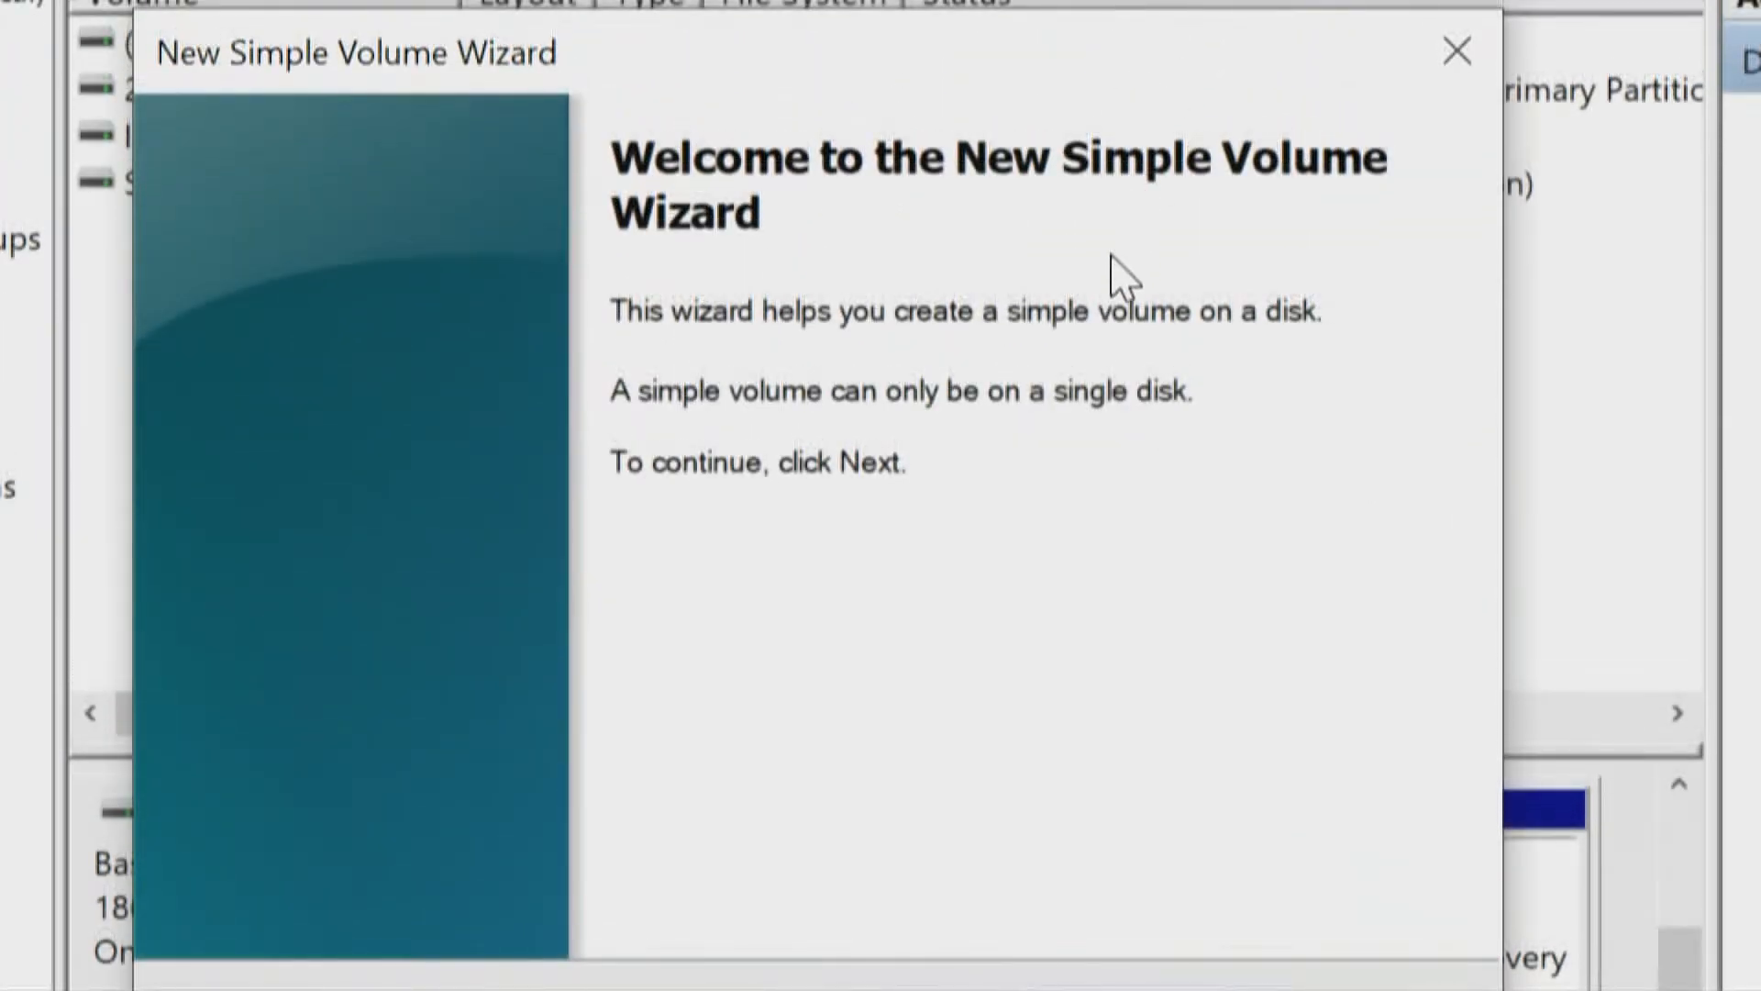
pyautogui.moveTo(1163, 275)
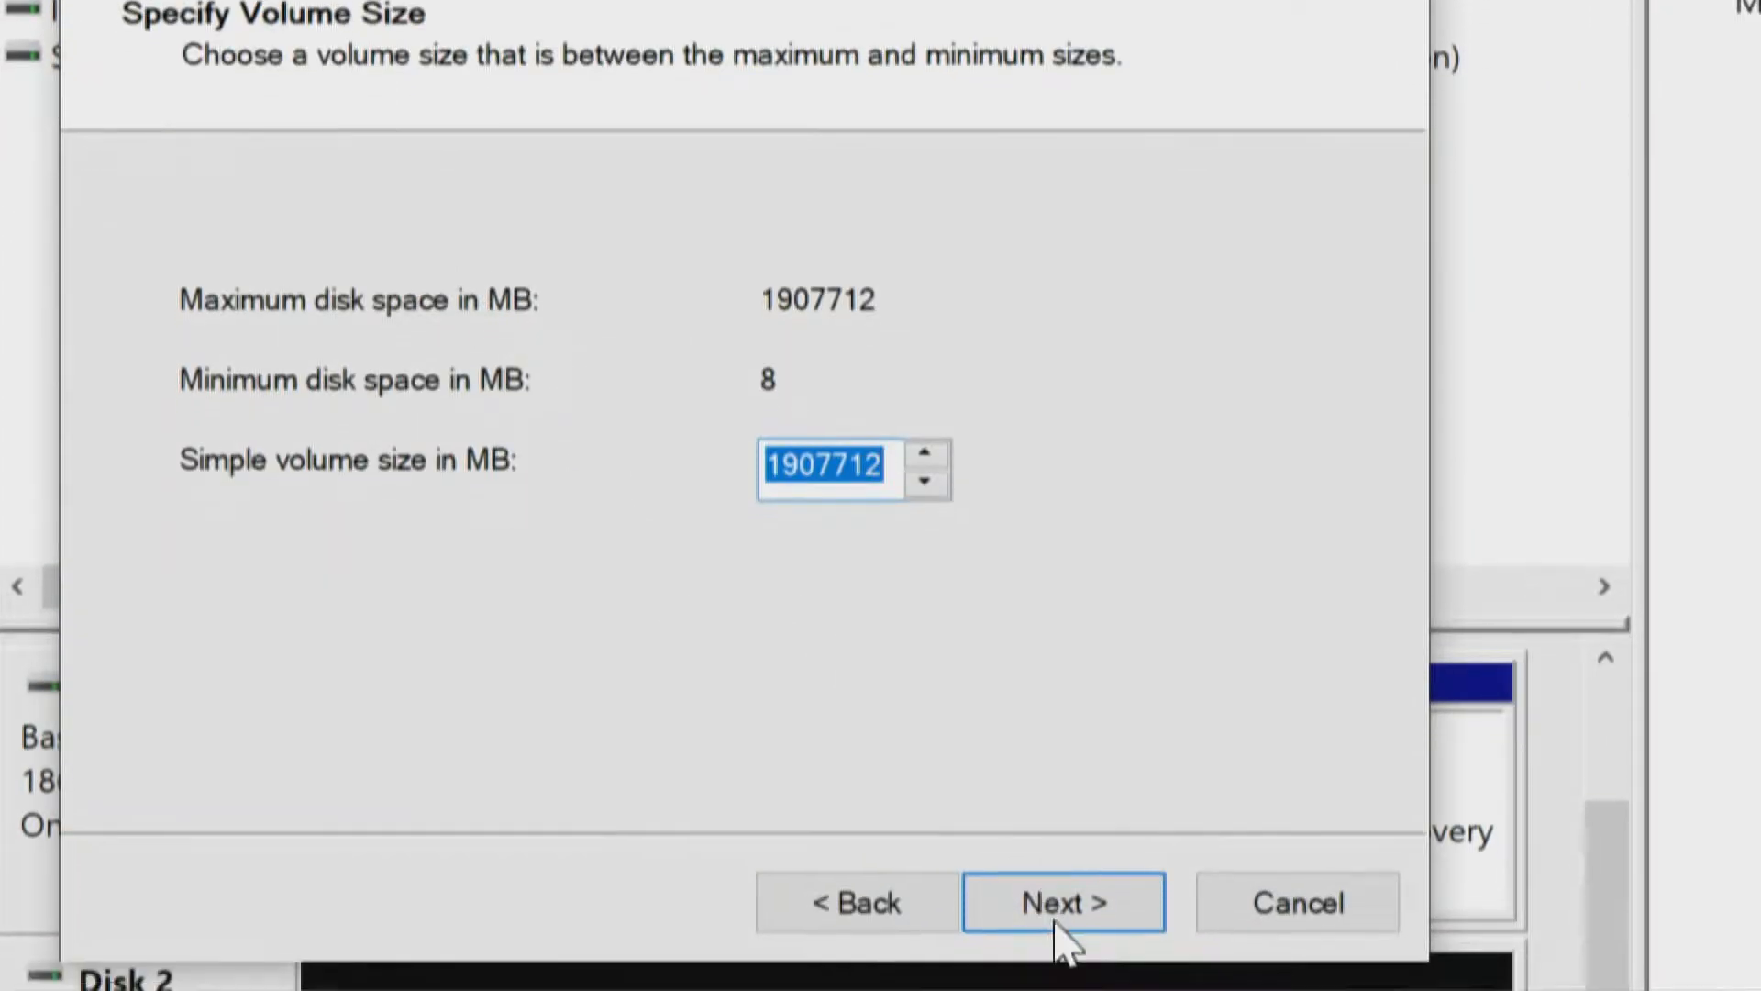
pyautogui.click(1062, 901)
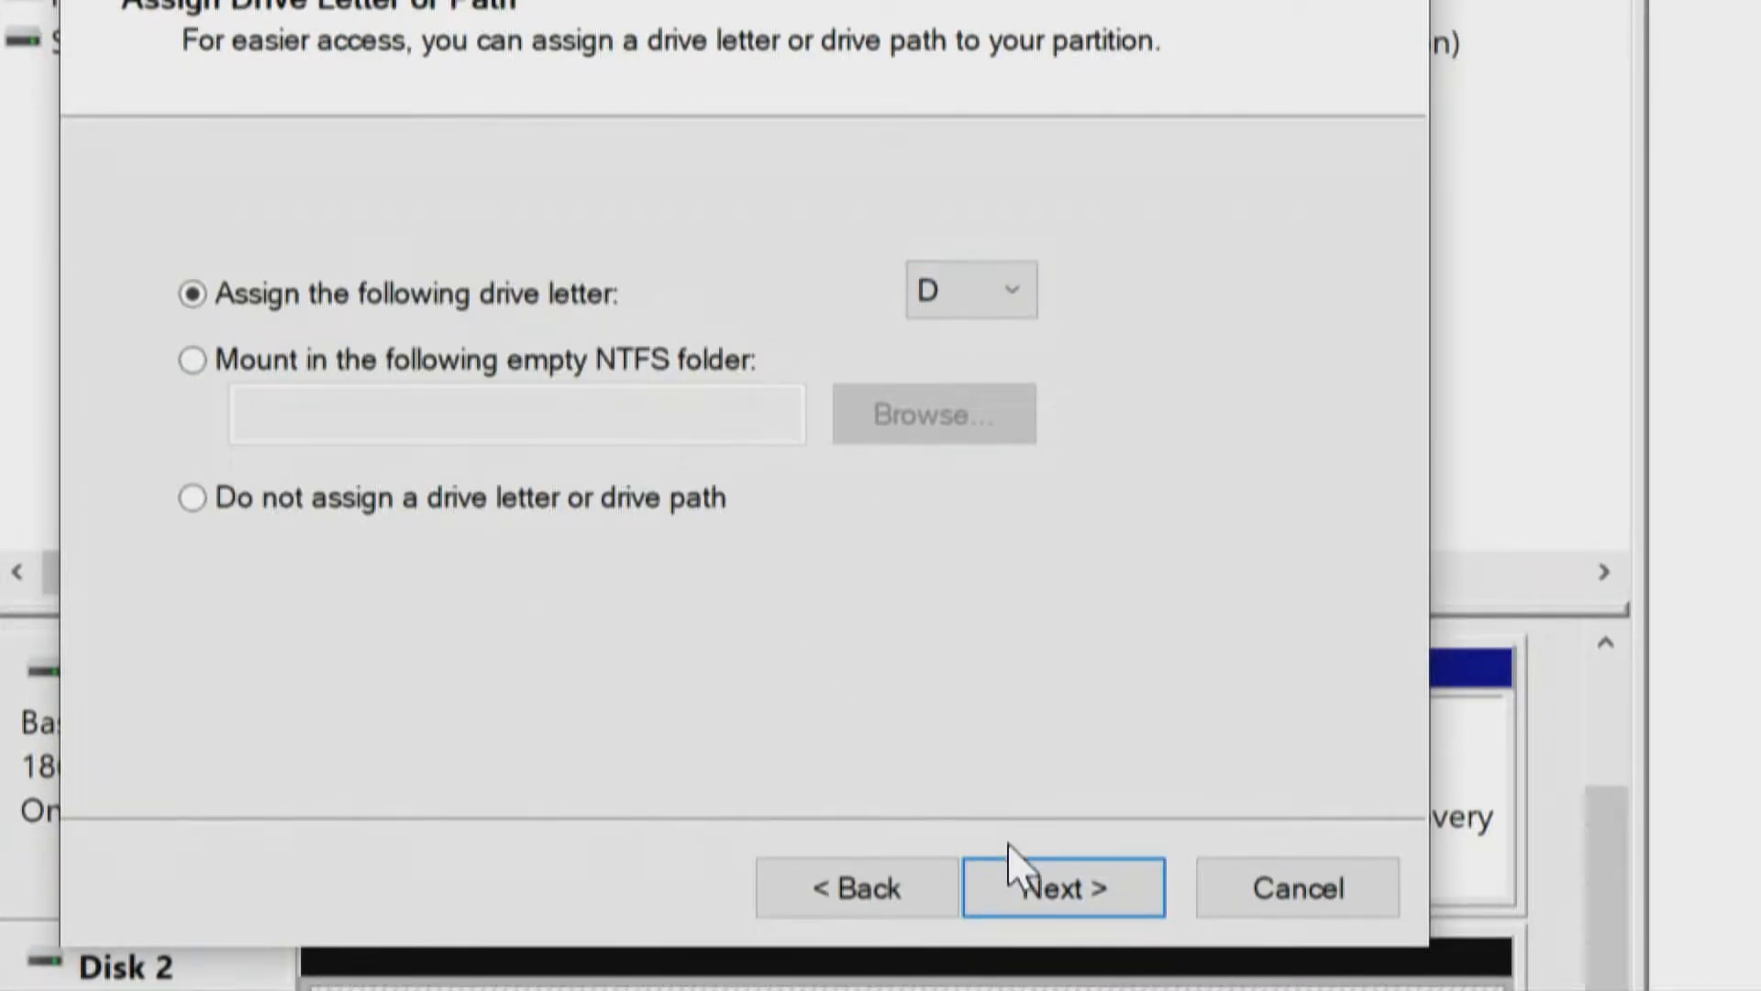
pyautogui.click(1062, 886)
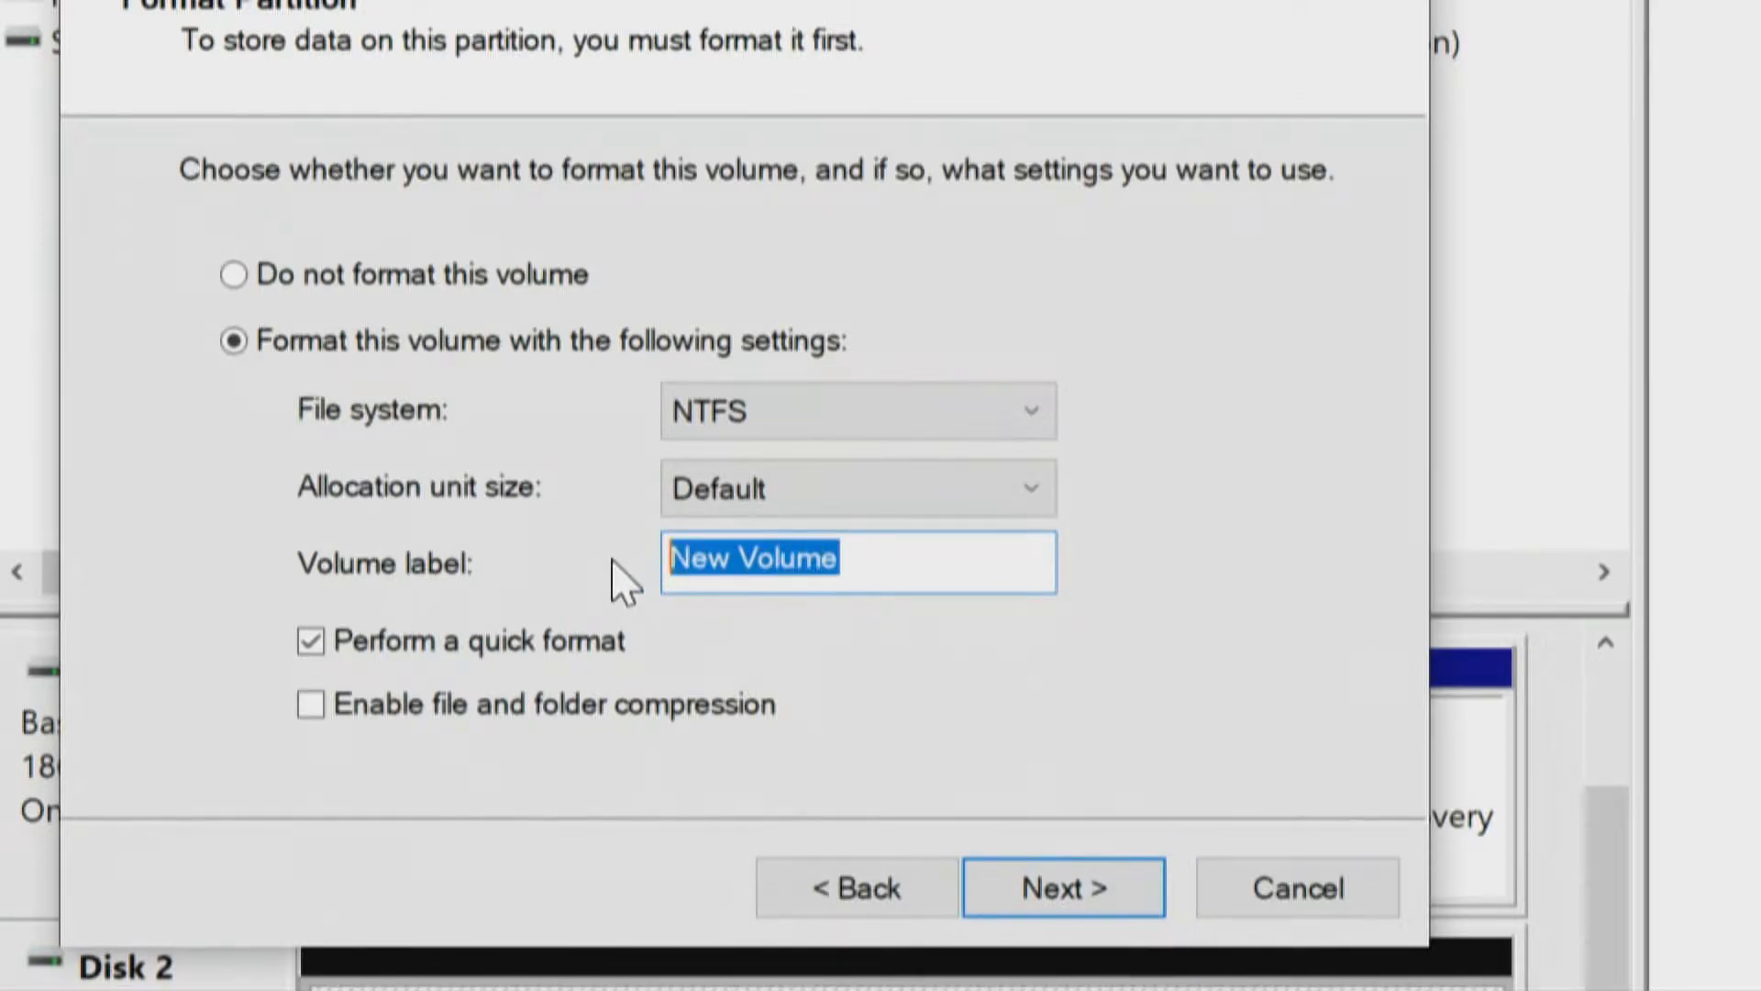
# Label the quick-formatted NTFS volume 'Sabrent Rocket 4 Plus' and continue to the summary.
pyautogui.write('Sabren')
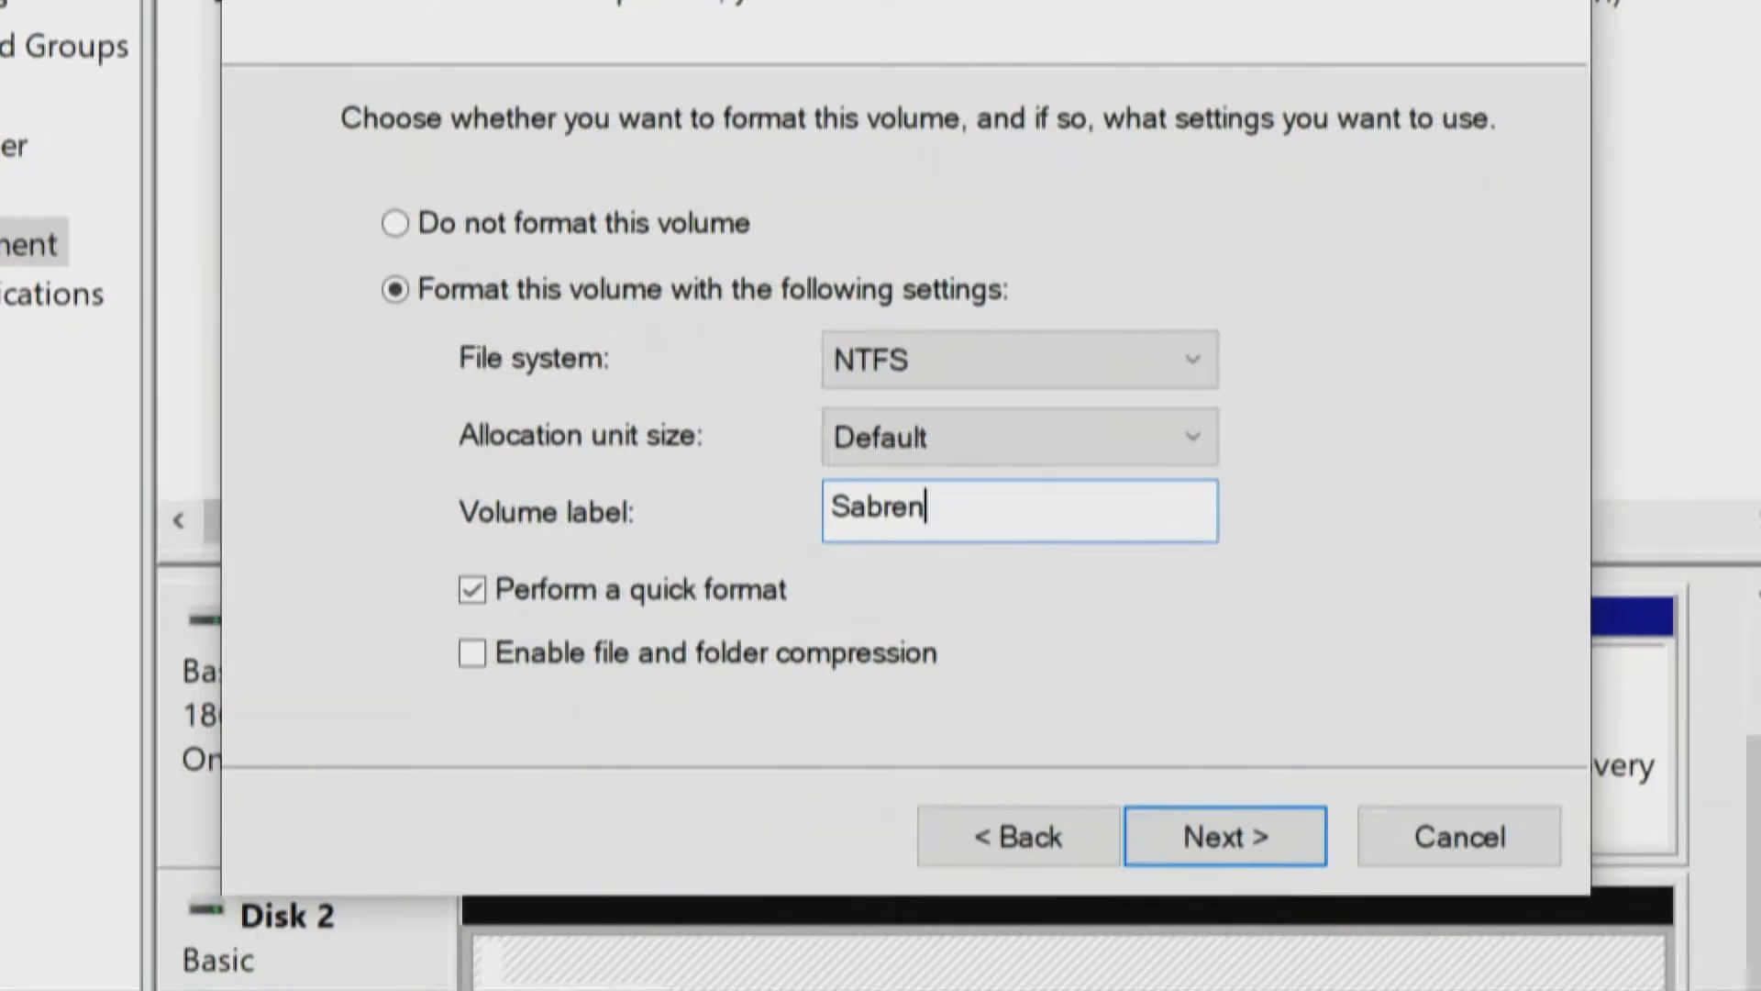
pyautogui.write('t')
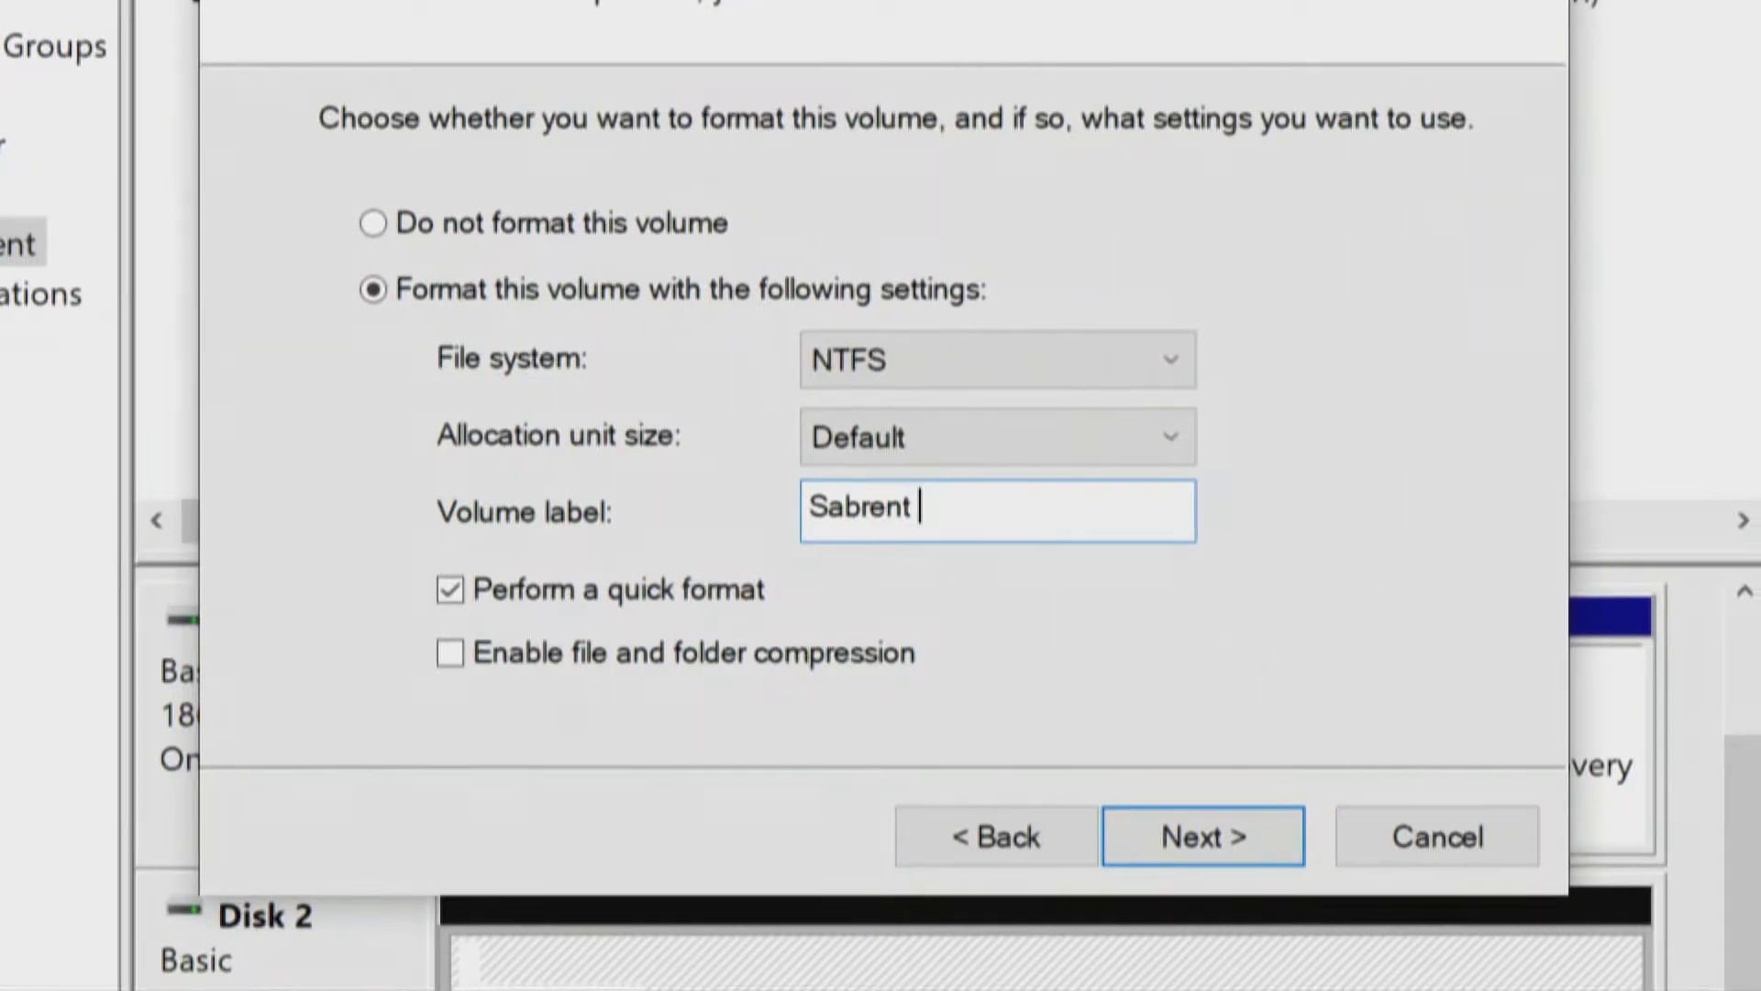
pyautogui.write('Rocket 4 Plus')
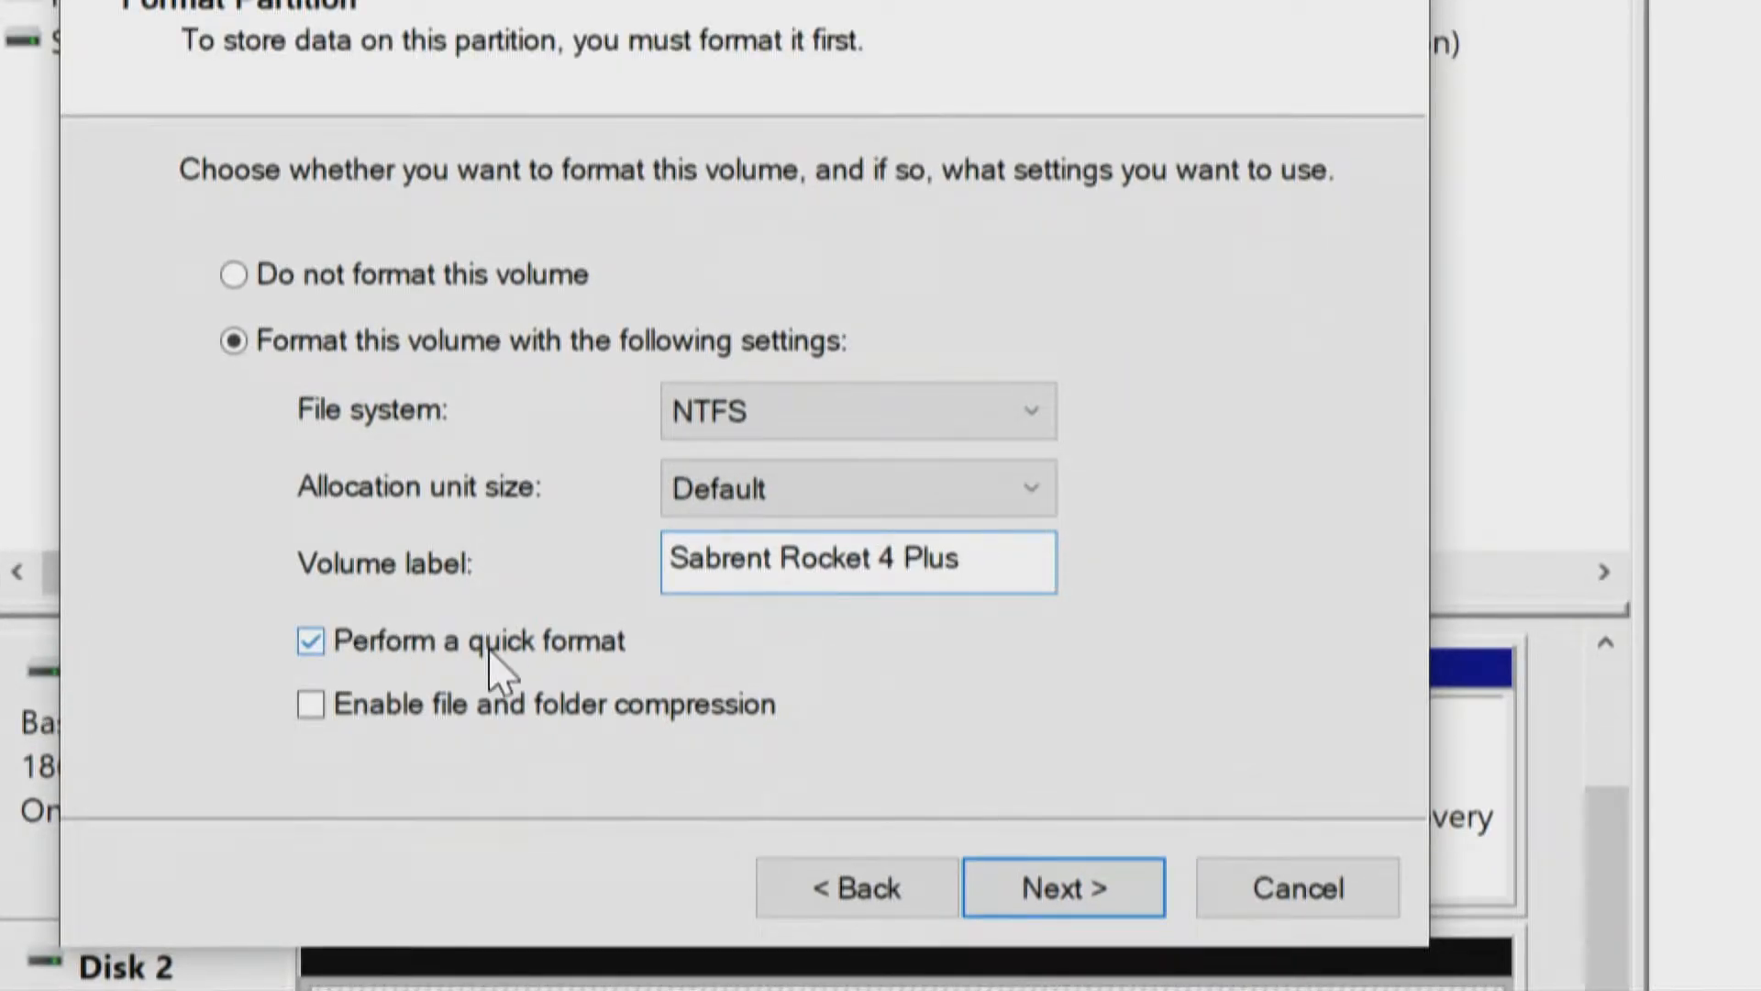
pyautogui.moveTo(464, 747)
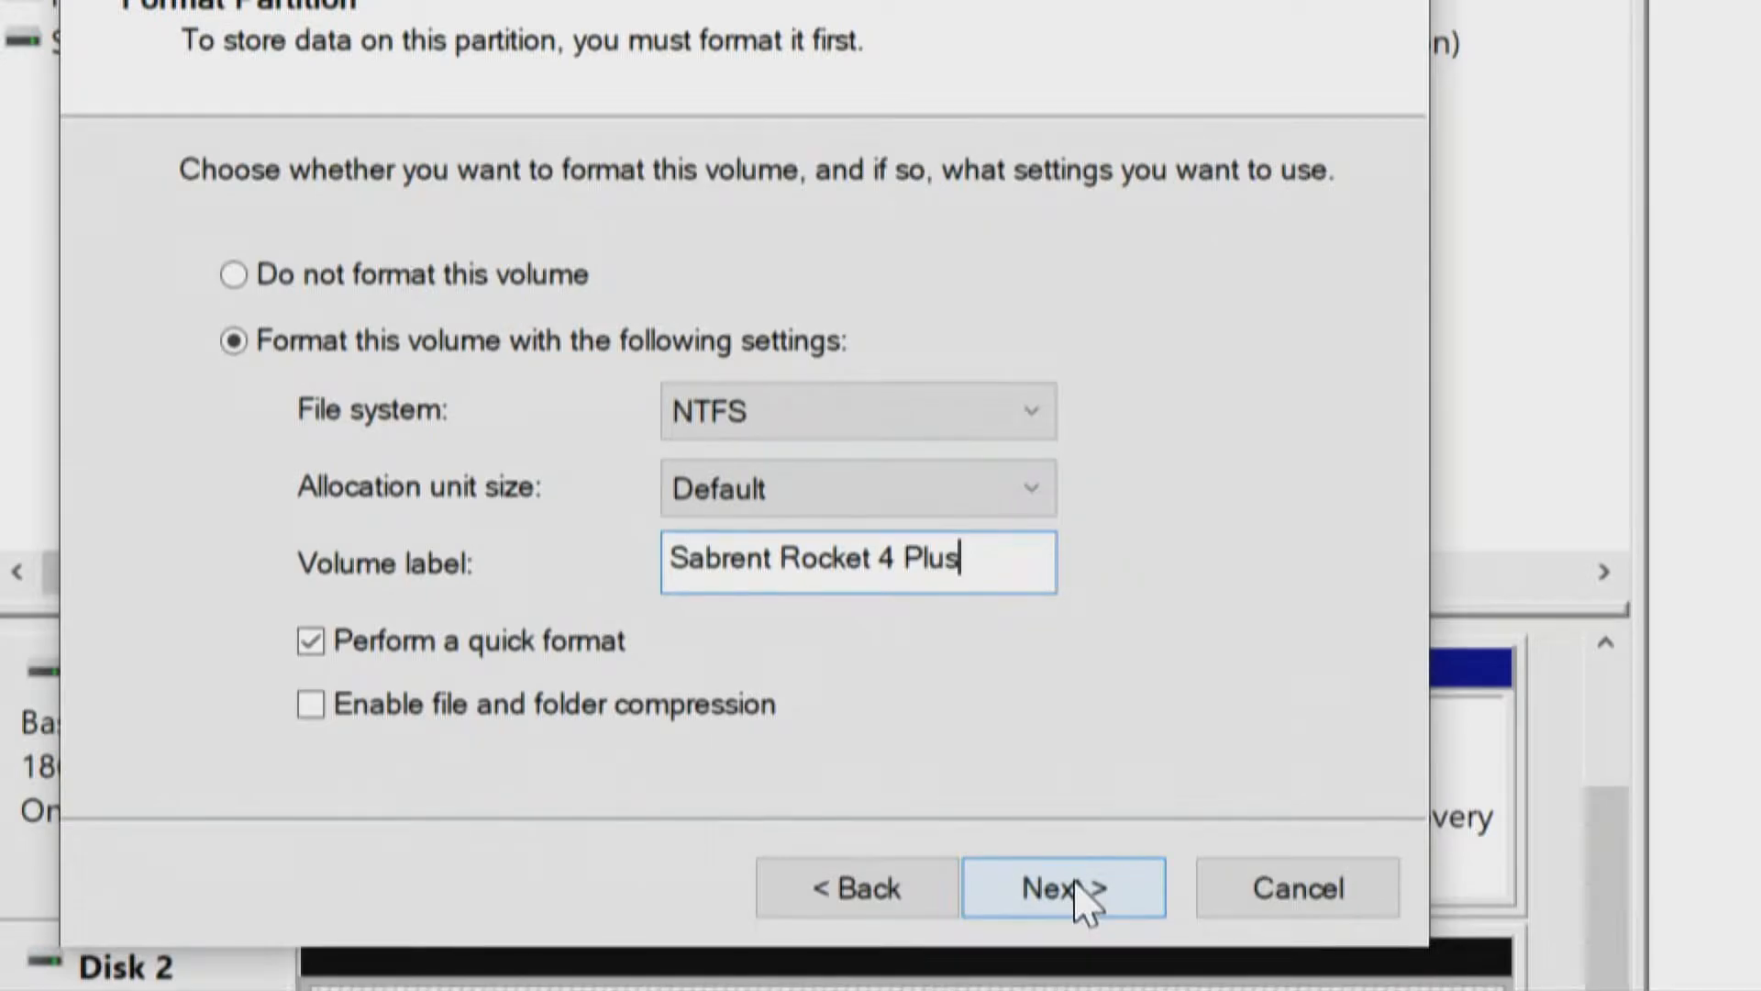
pyautogui.click(1062, 887)
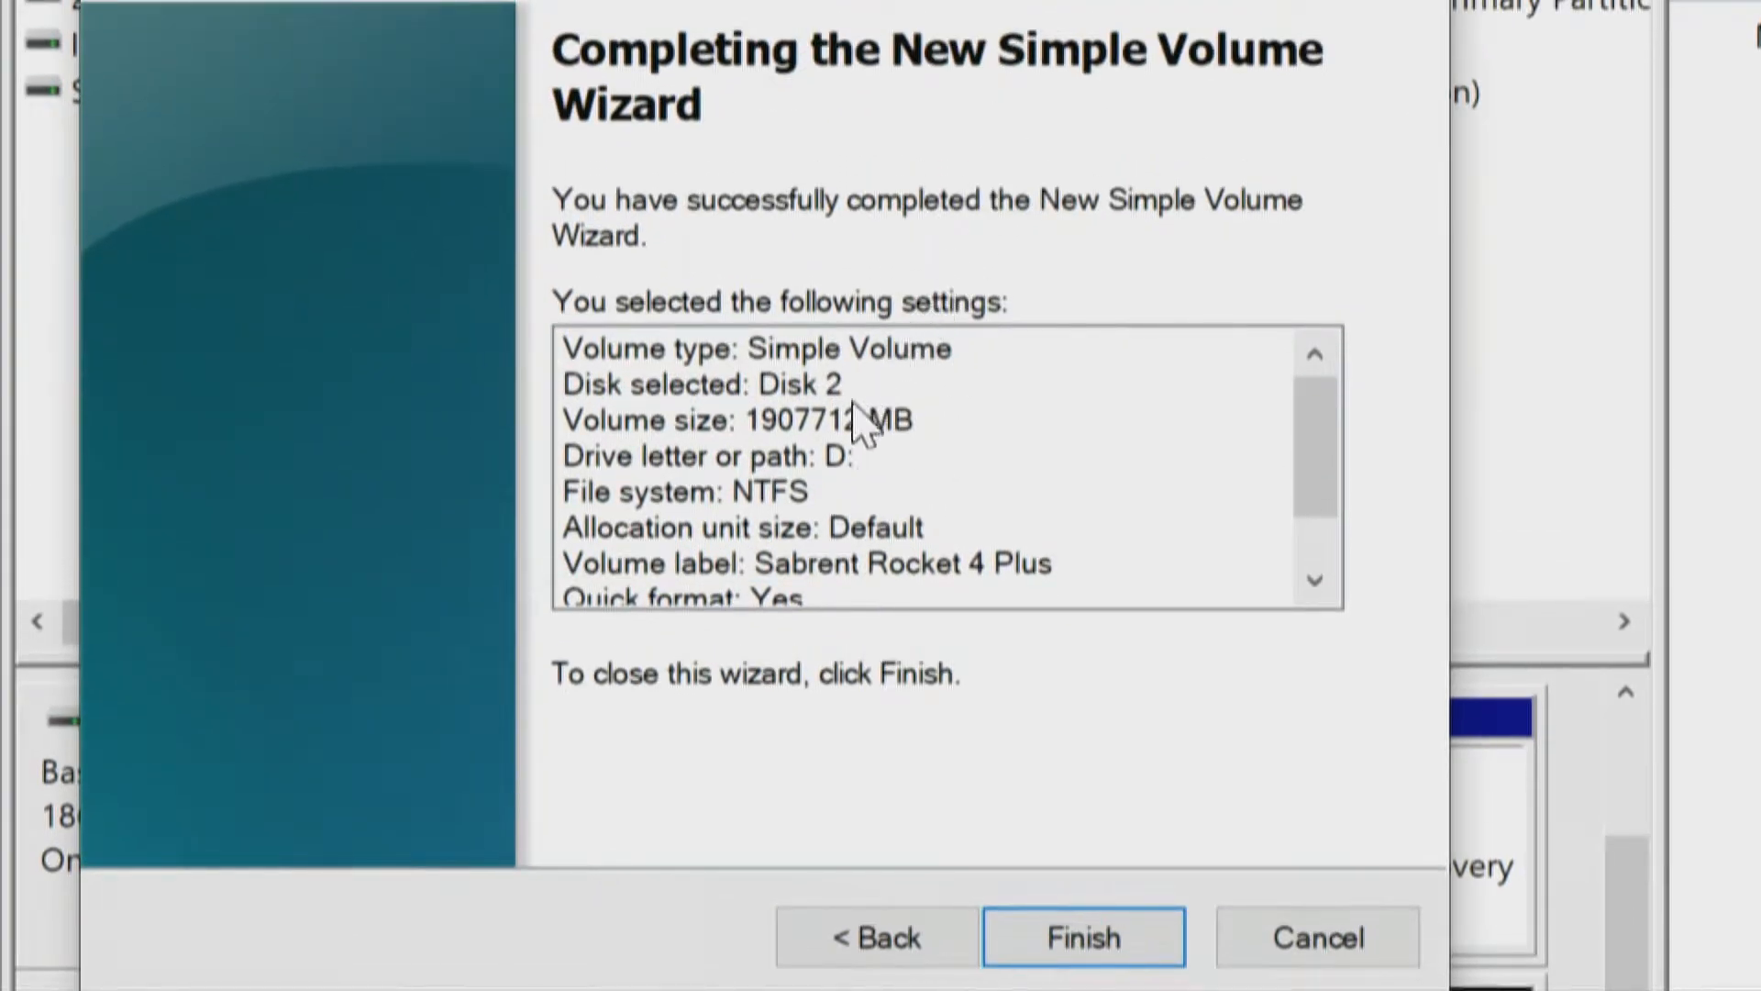
pyautogui.moveTo(881, 466)
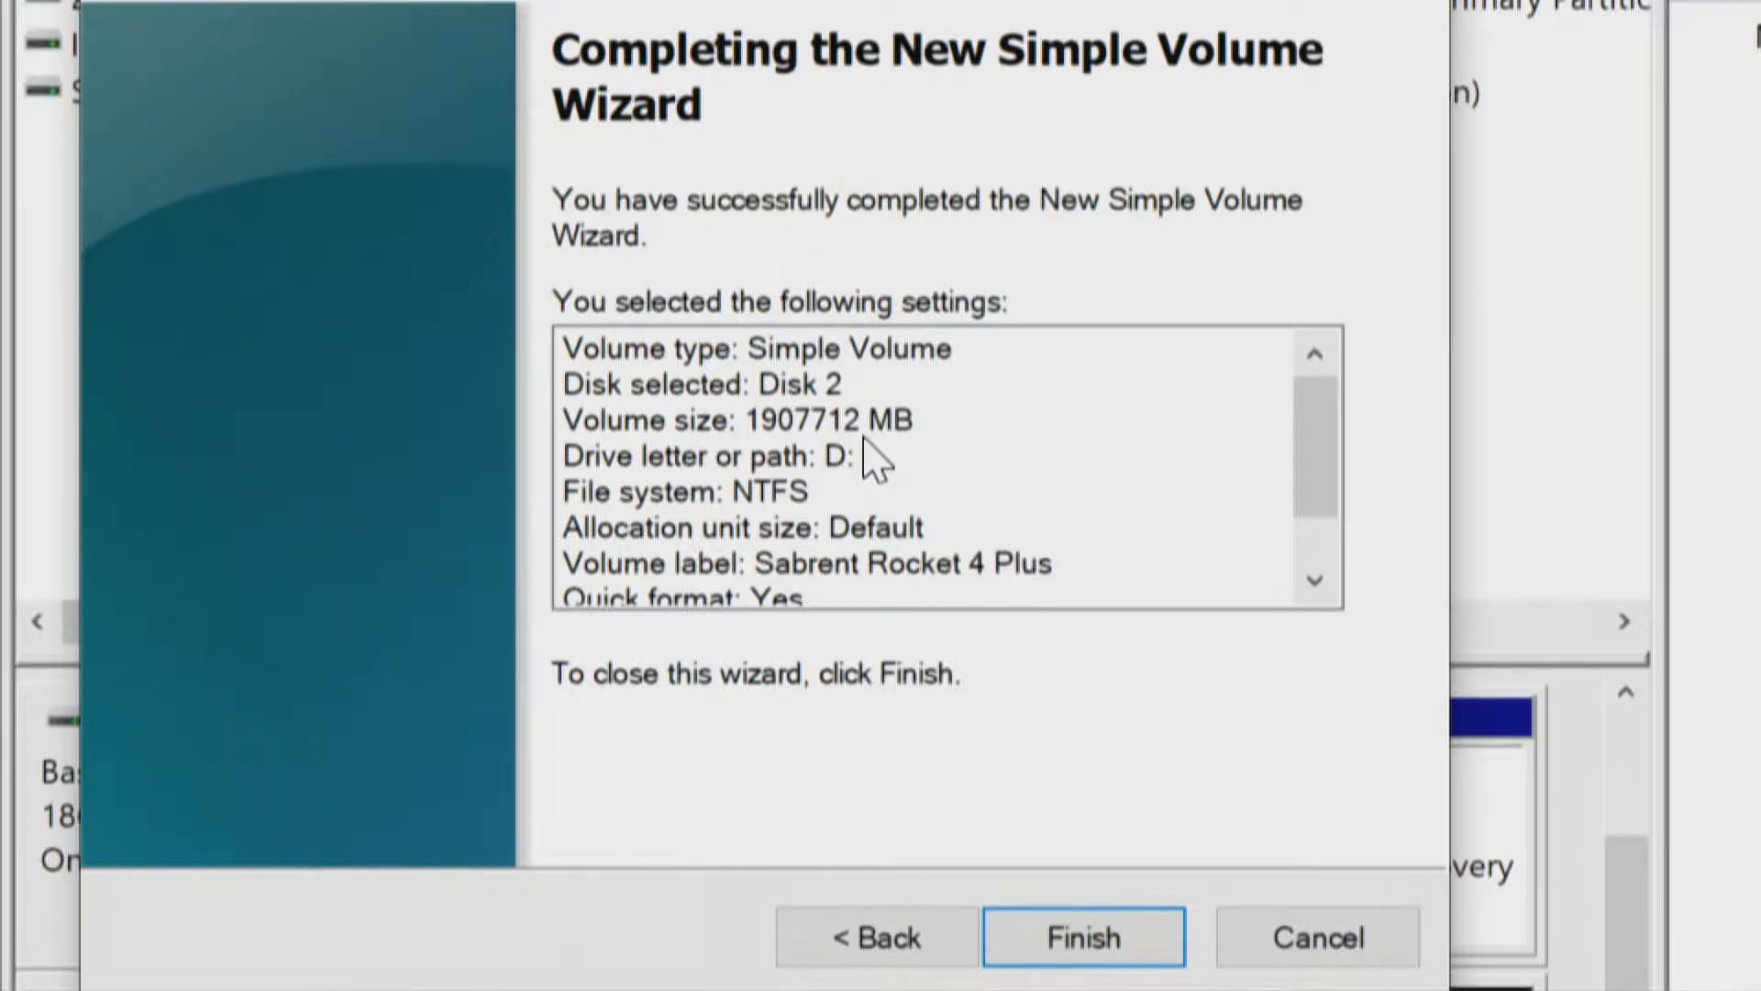
pyautogui.moveTo(1096, 892)
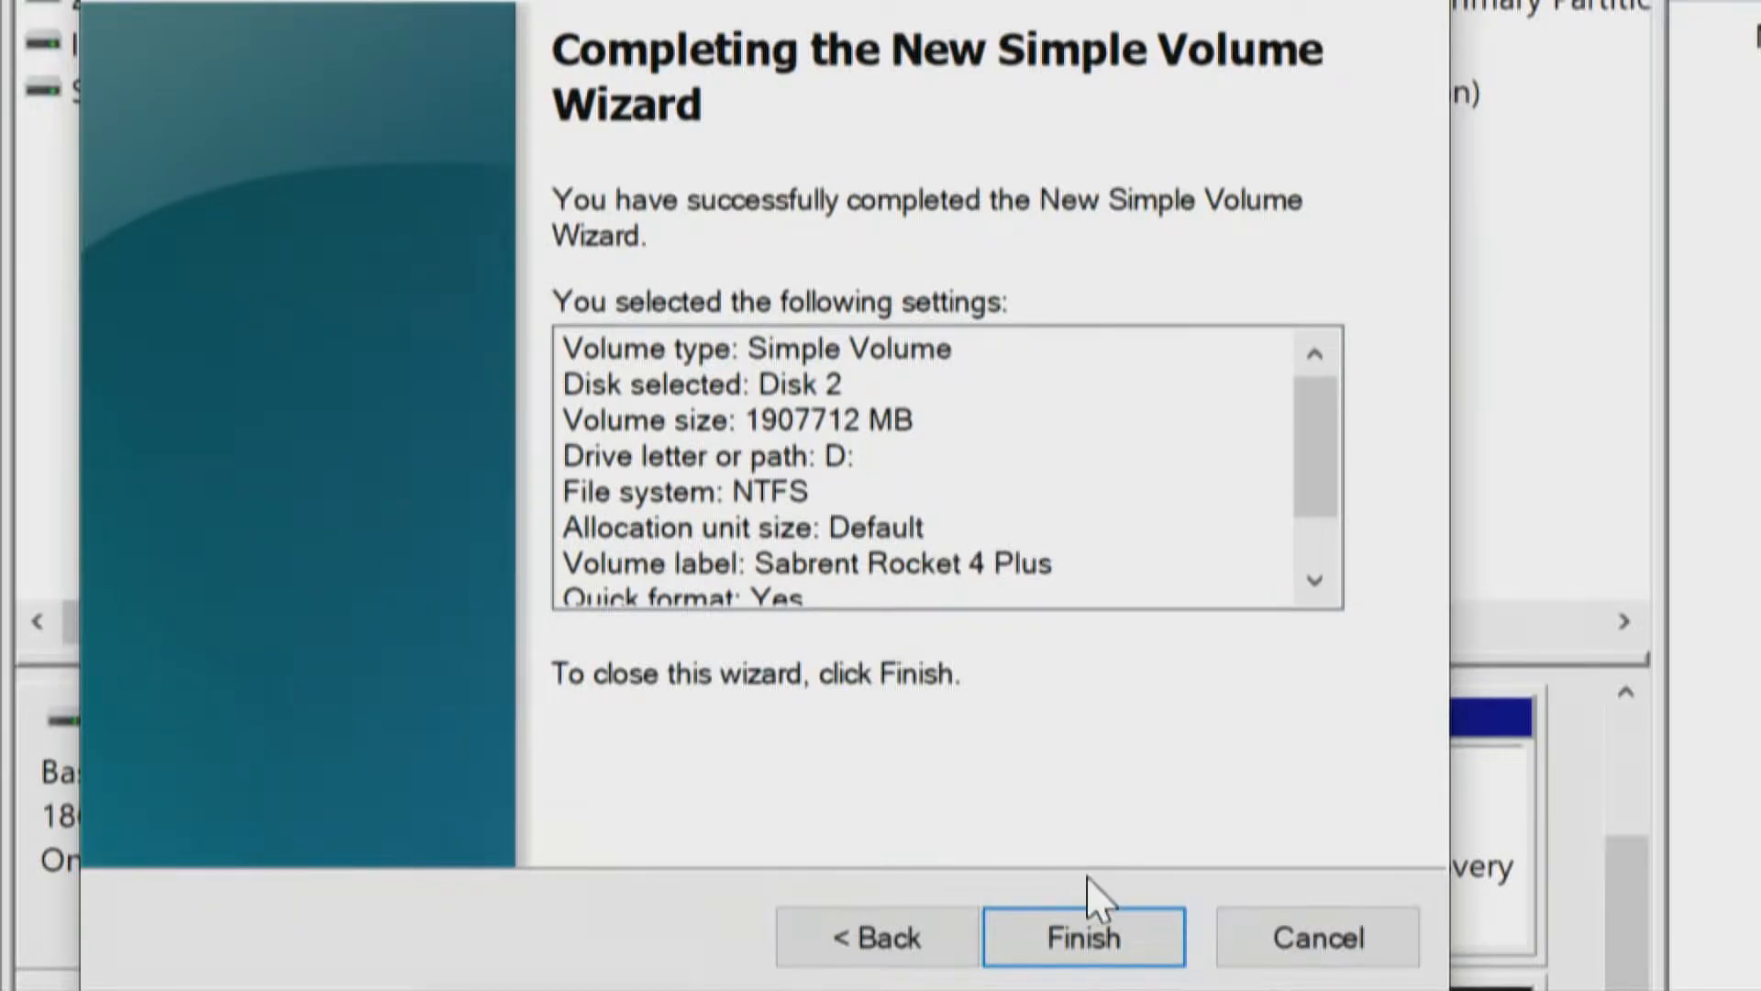
# Finish the wizard to create the 'Sabrent Rocket 4 Plus (D:)' volume.
pyautogui.click(1081, 936)
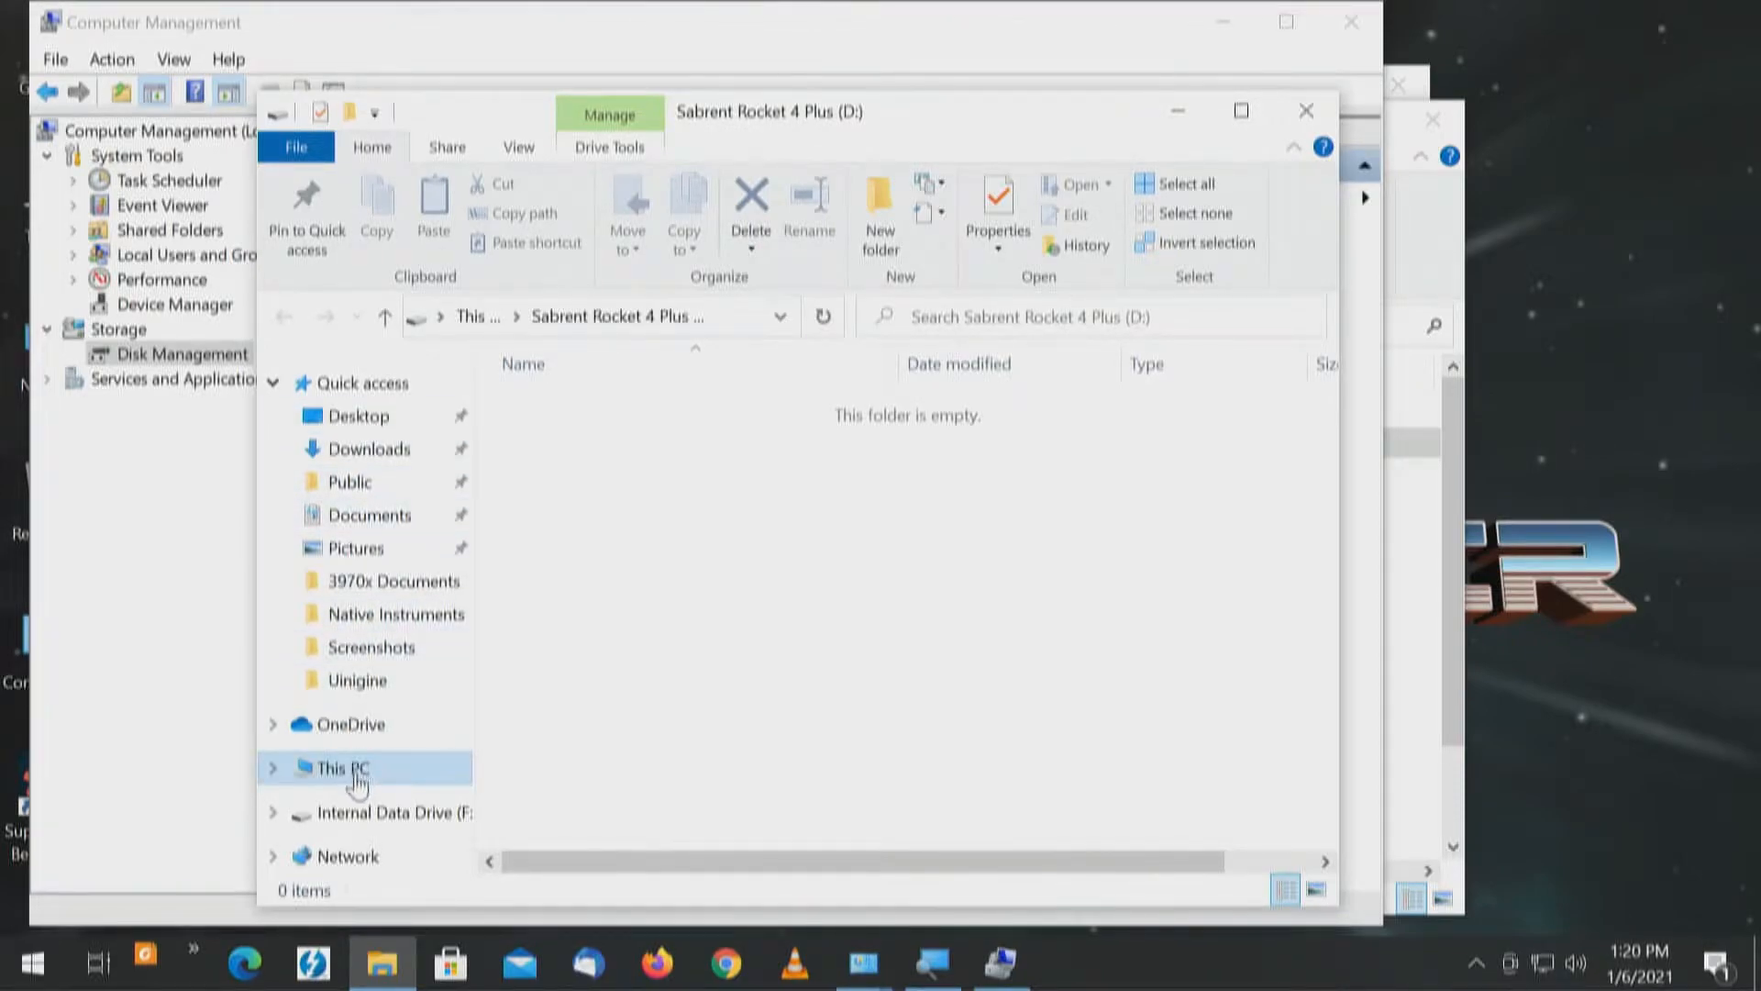
# View This PC to confirm Sabrent Rocket 4 Plus (D:) shows 1.81 TB free.
pyautogui.click(340, 768)
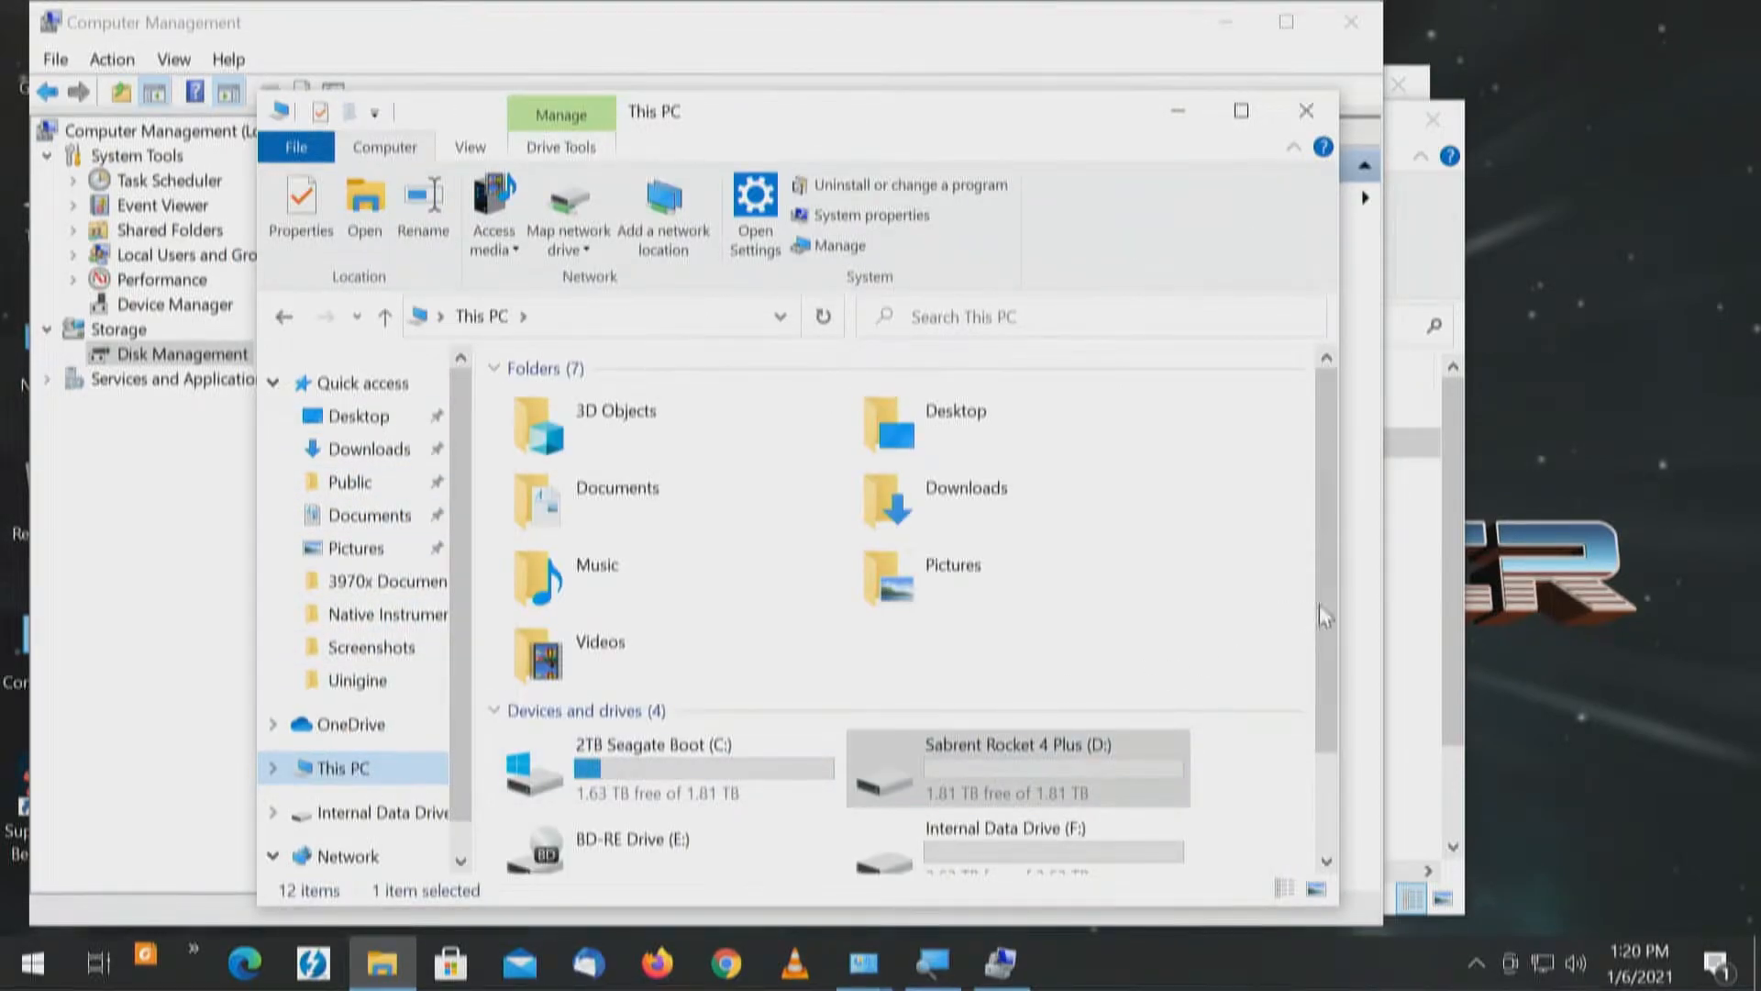
pyautogui.scroll(-3)
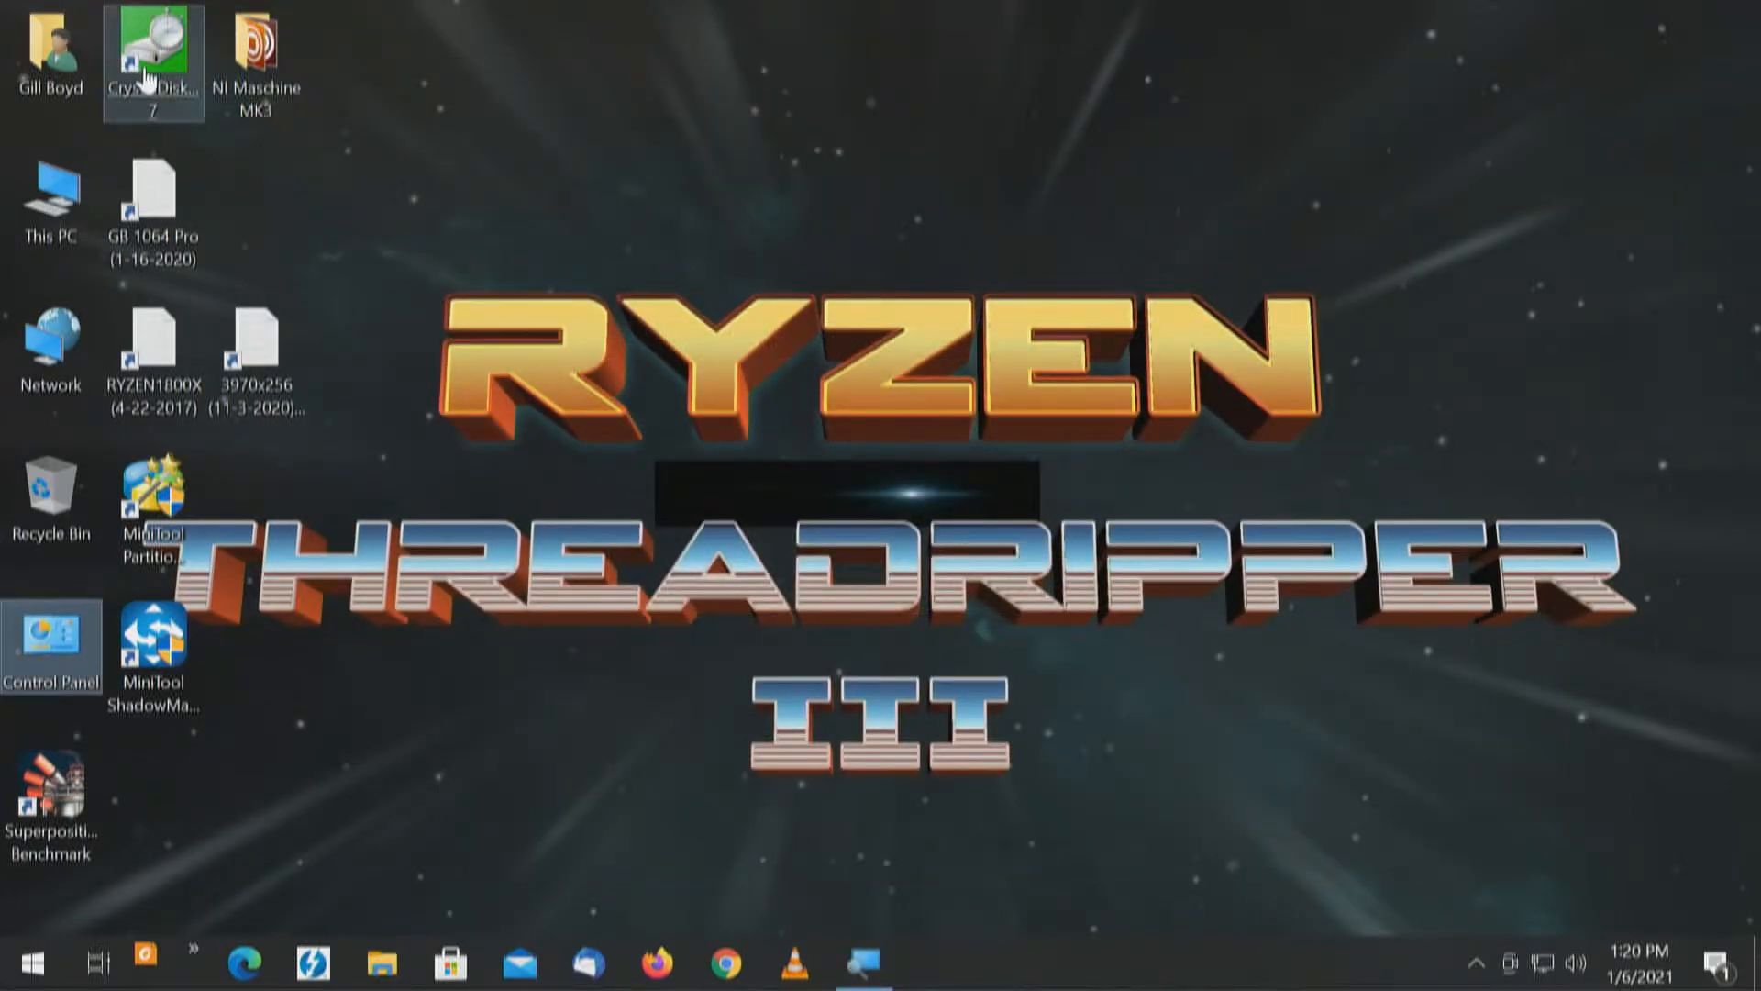
# Start CrystalDiskMark 7 from its desktop shortcut.
pyautogui.doubleClick(154, 55)
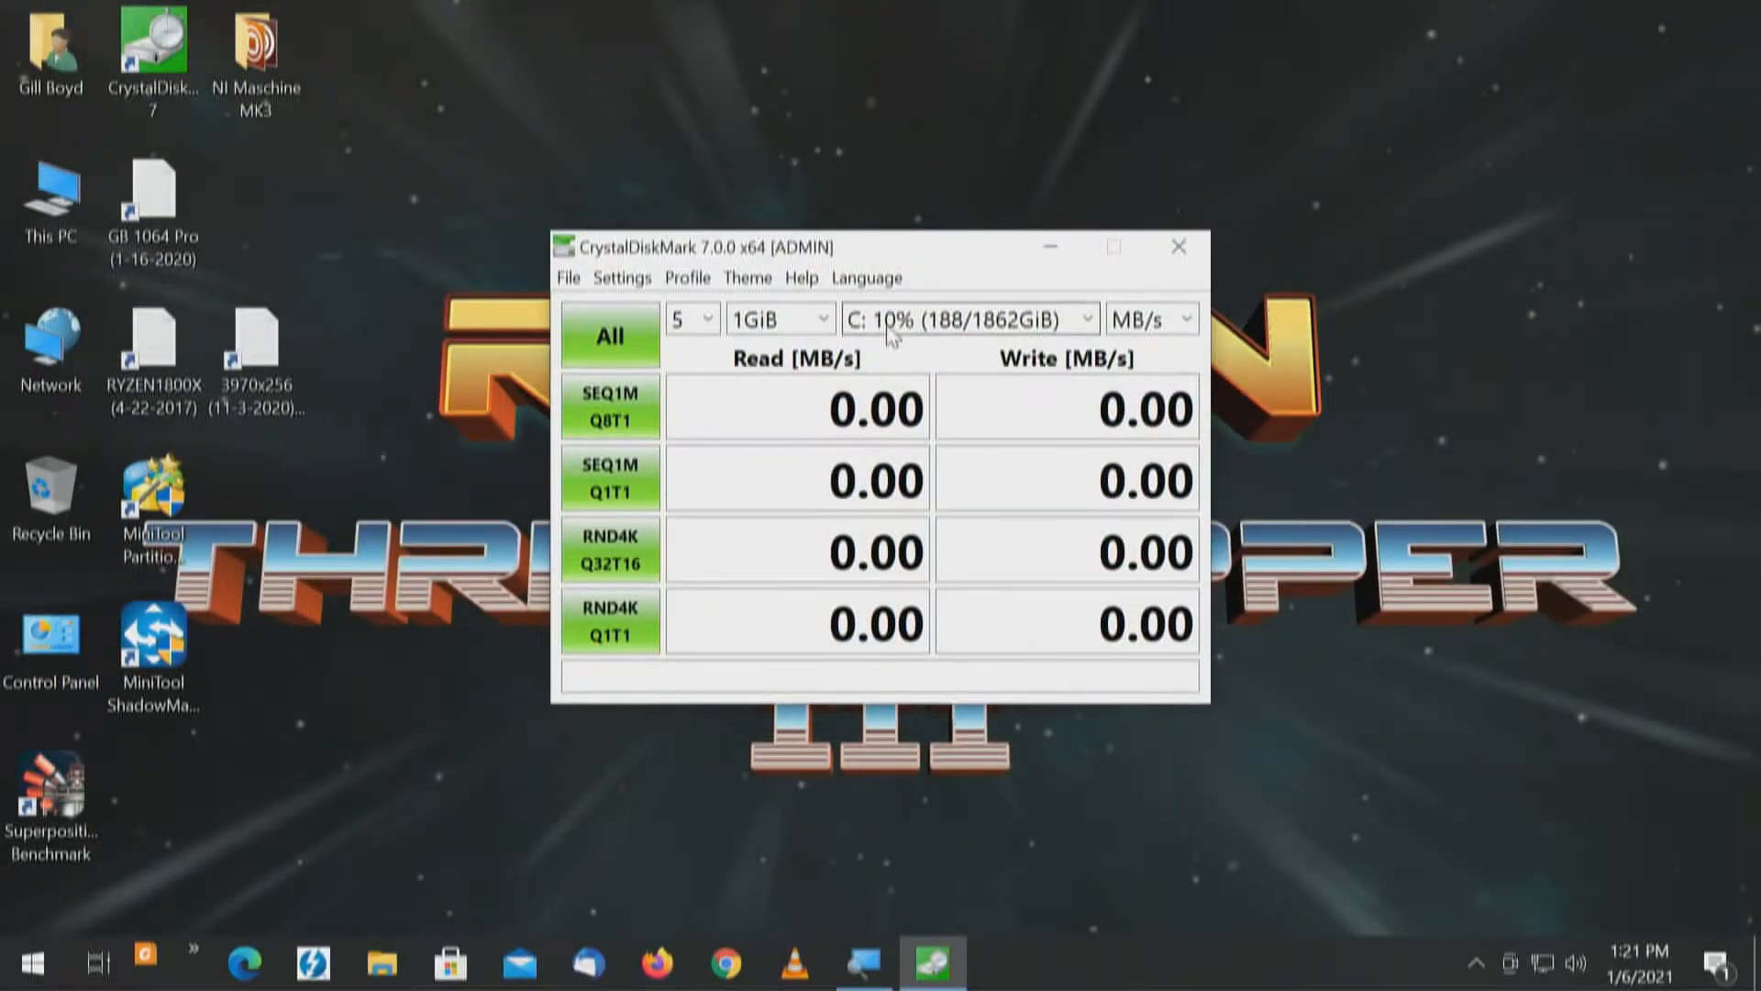
# Set CrystalDiskMark's target drive to D: 0% (0/1863GiB).
pyautogui.click(1082, 321)
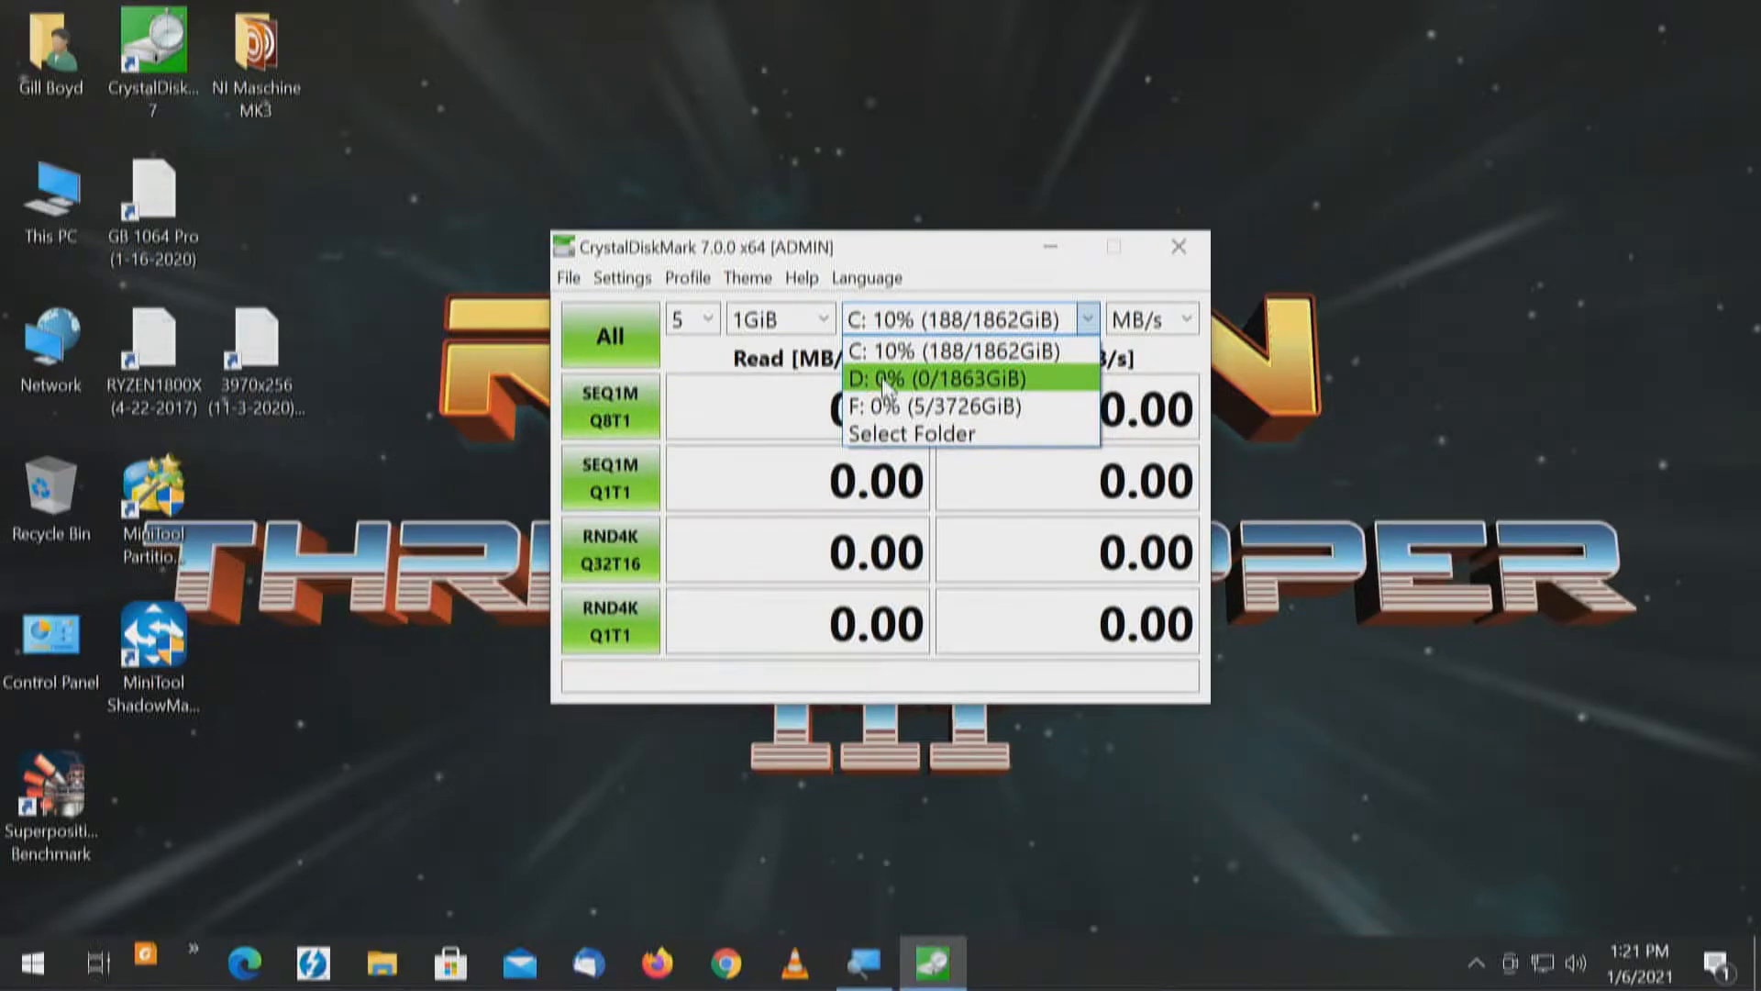
pyautogui.click(944, 380)
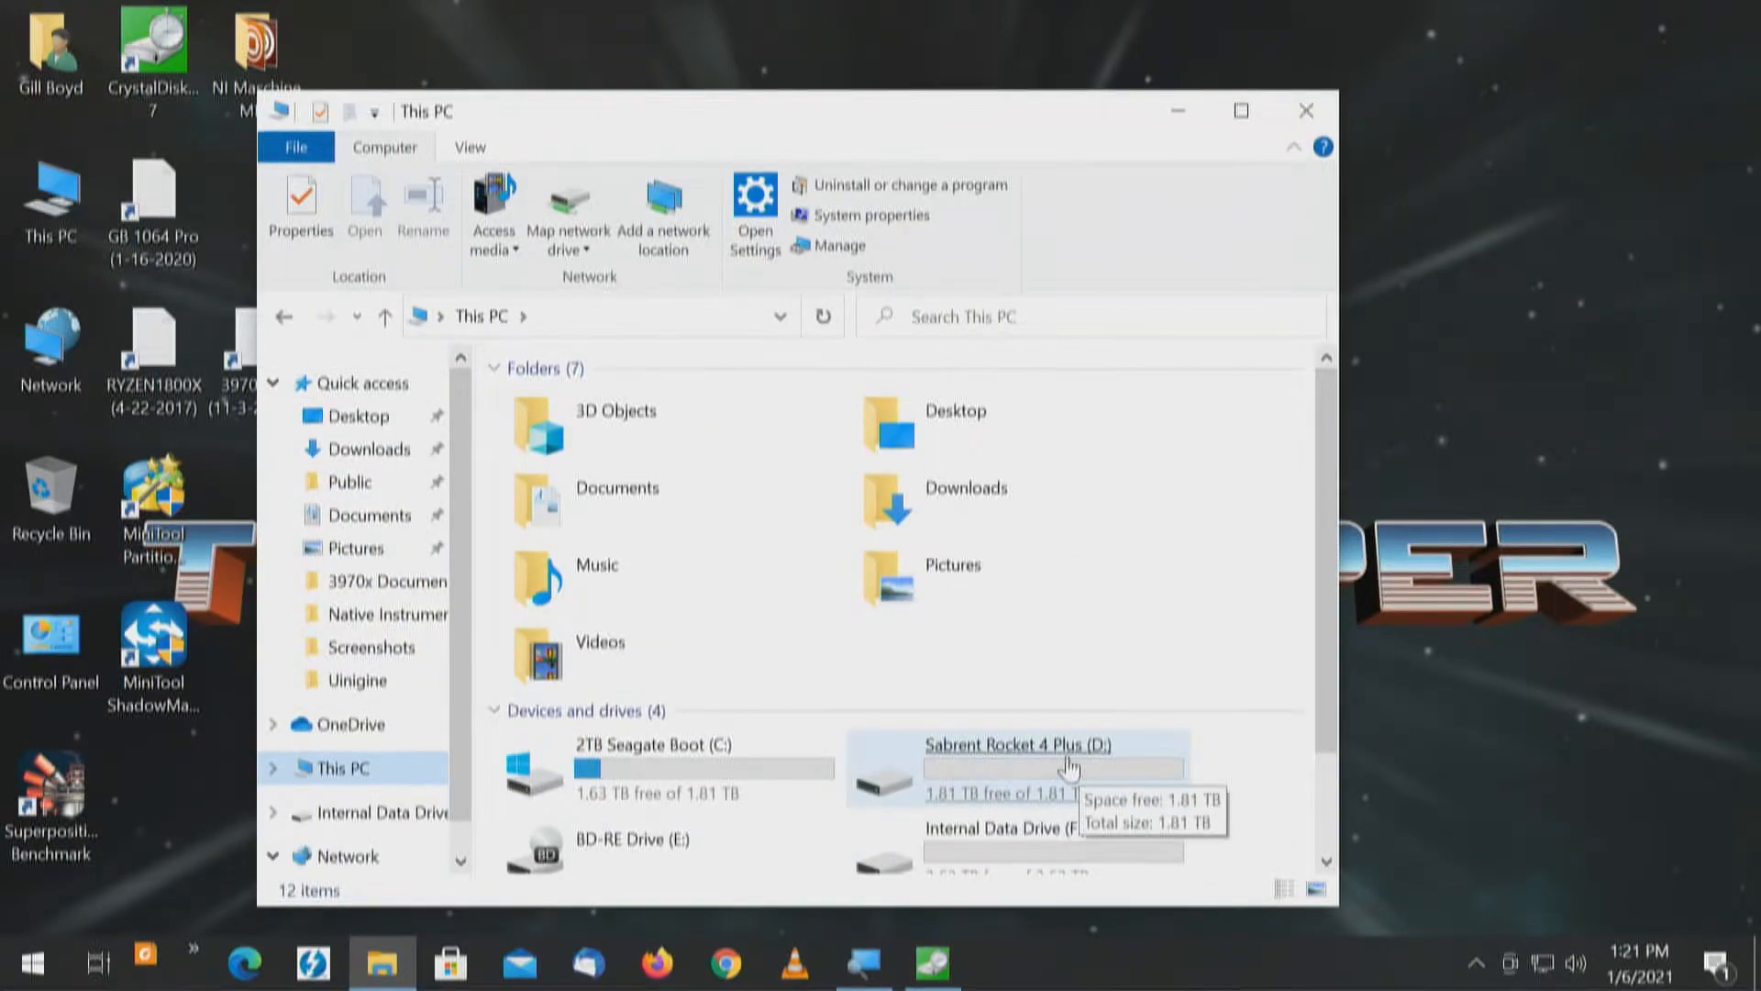
pyautogui.click(1050, 764)
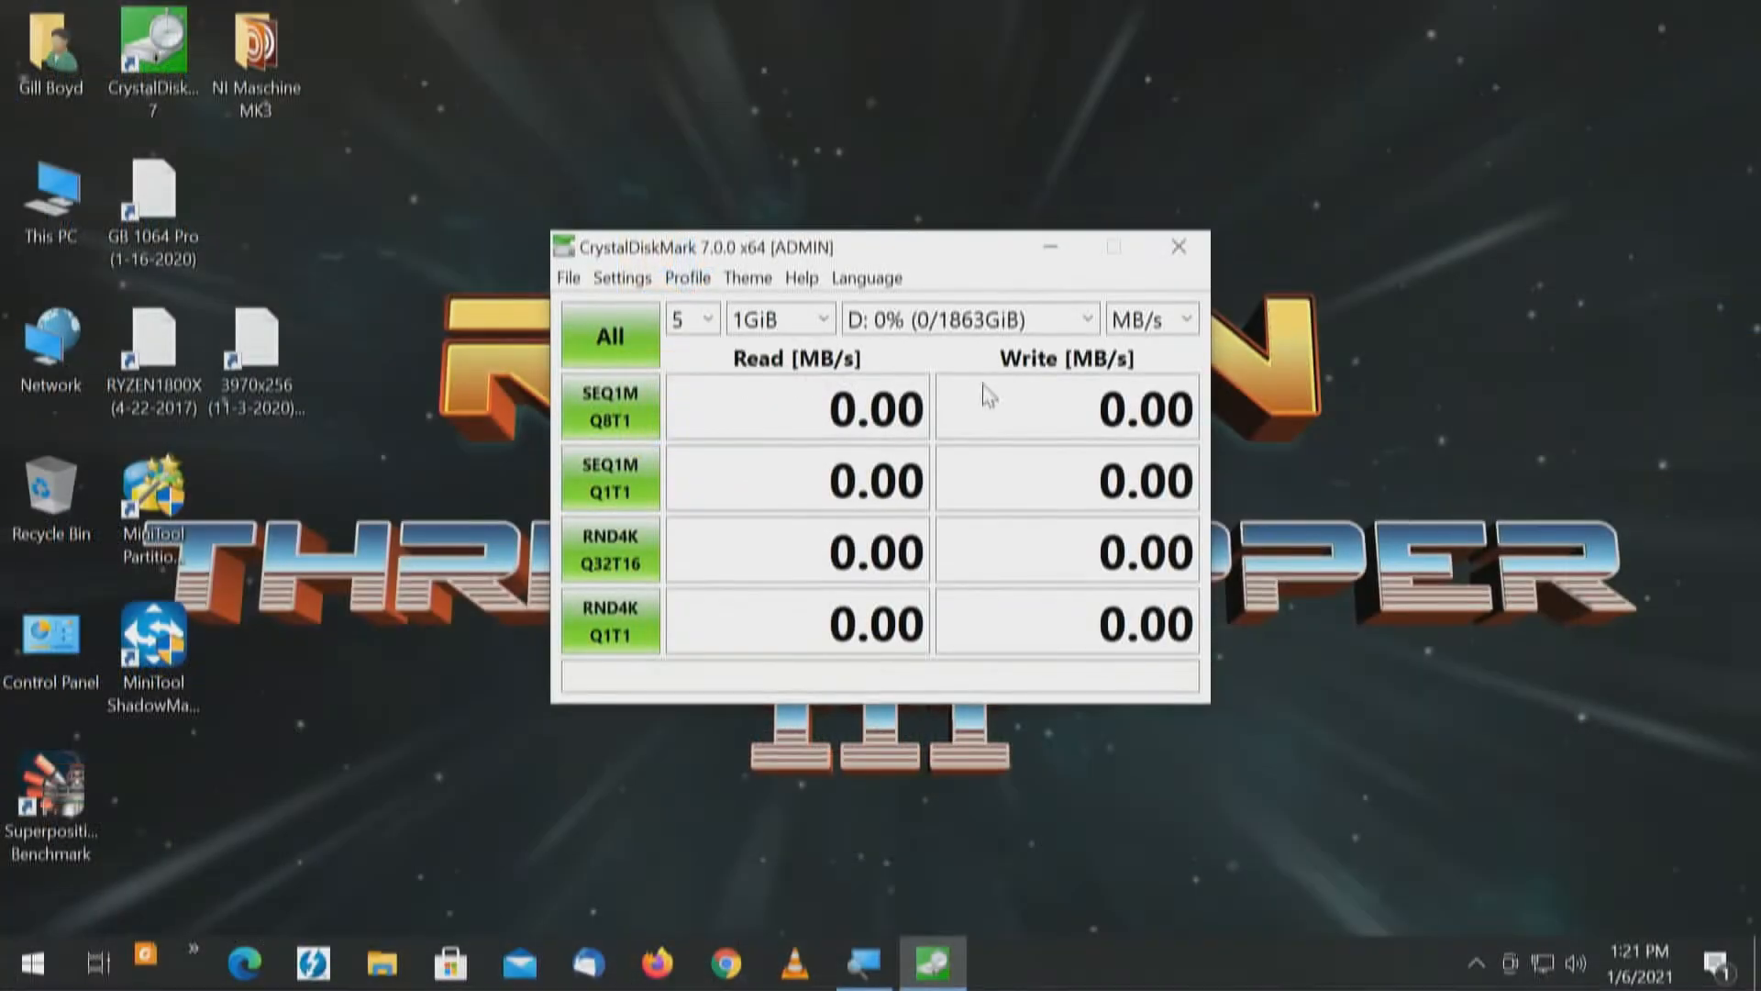
# Run all tests on D:, getting 6999.44 MB/s sequential read and 6830.91 MB/s write.
pyautogui.click(610, 336)
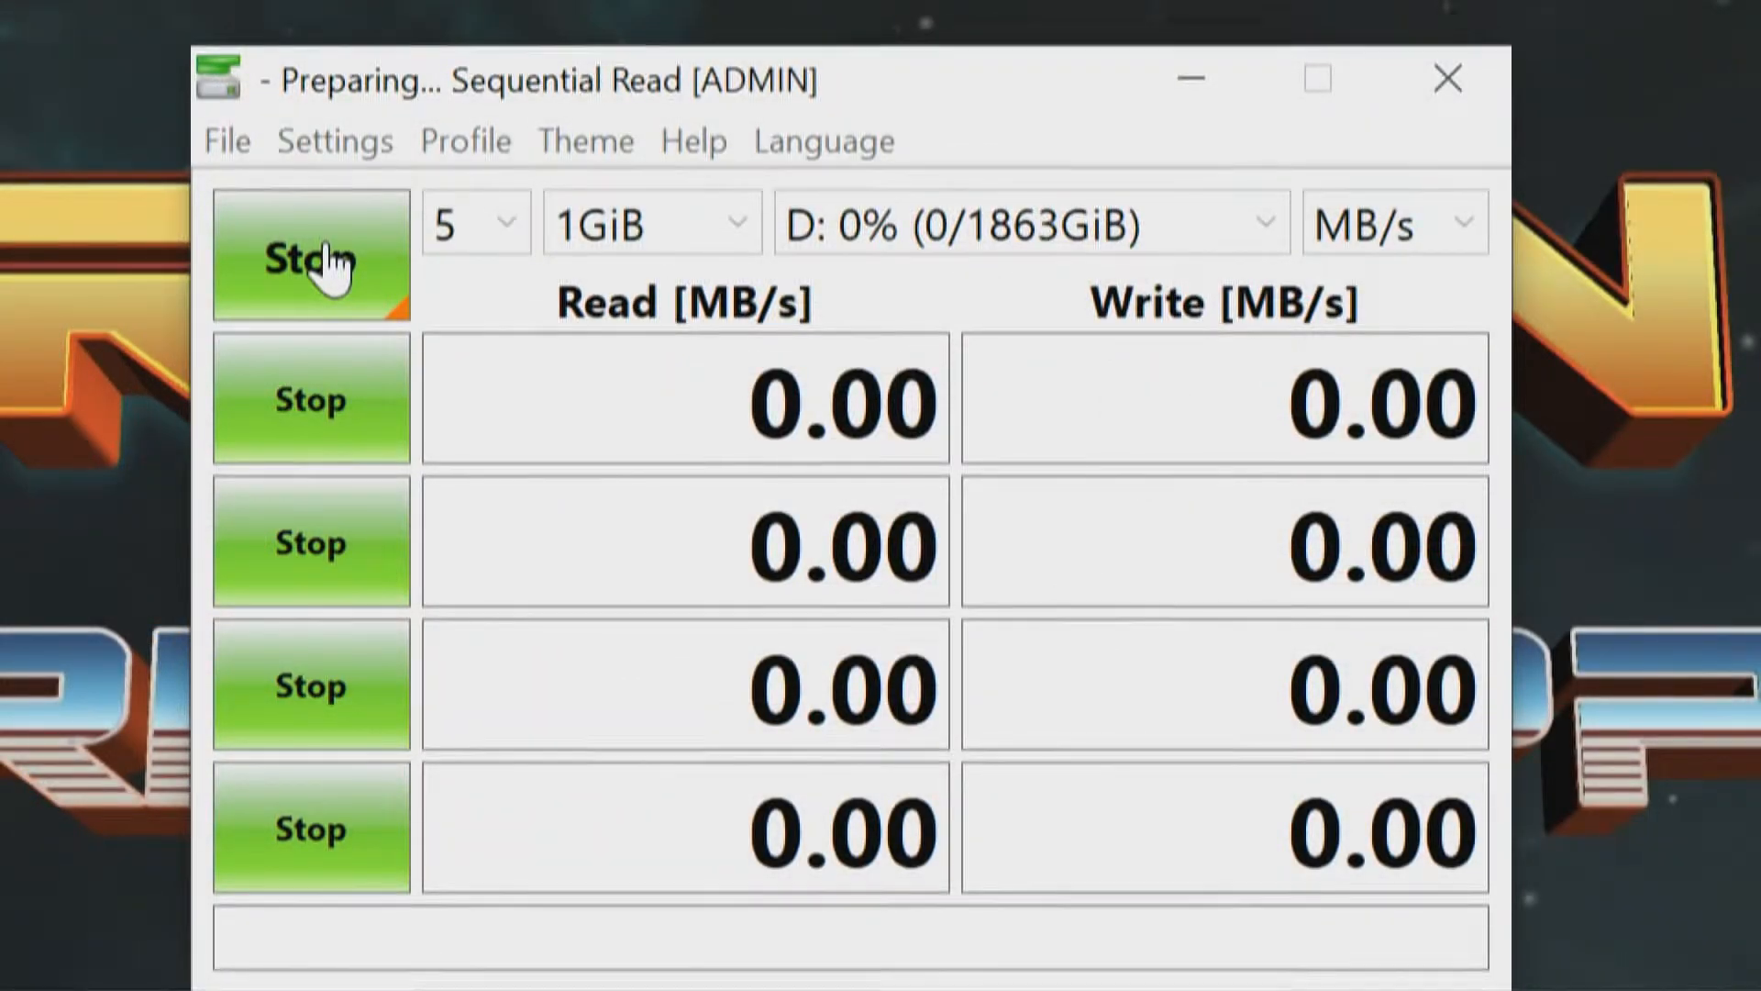
pyautogui.click(311, 256)
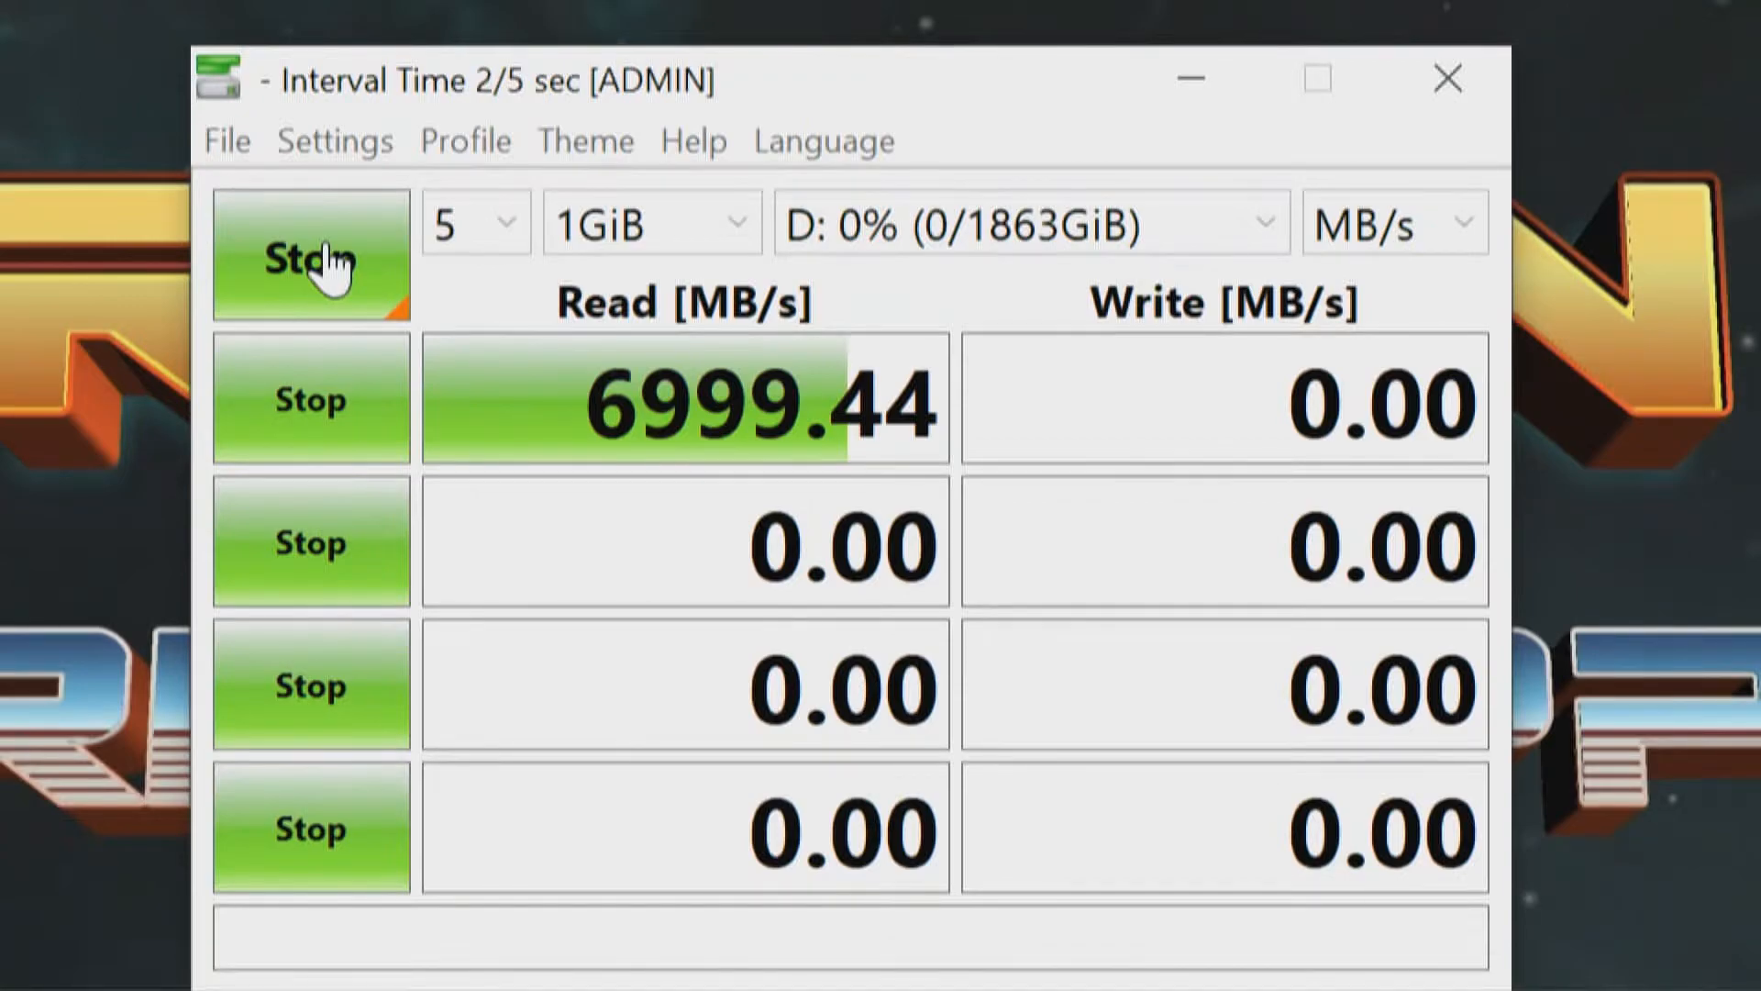
pyautogui.click(310, 256)
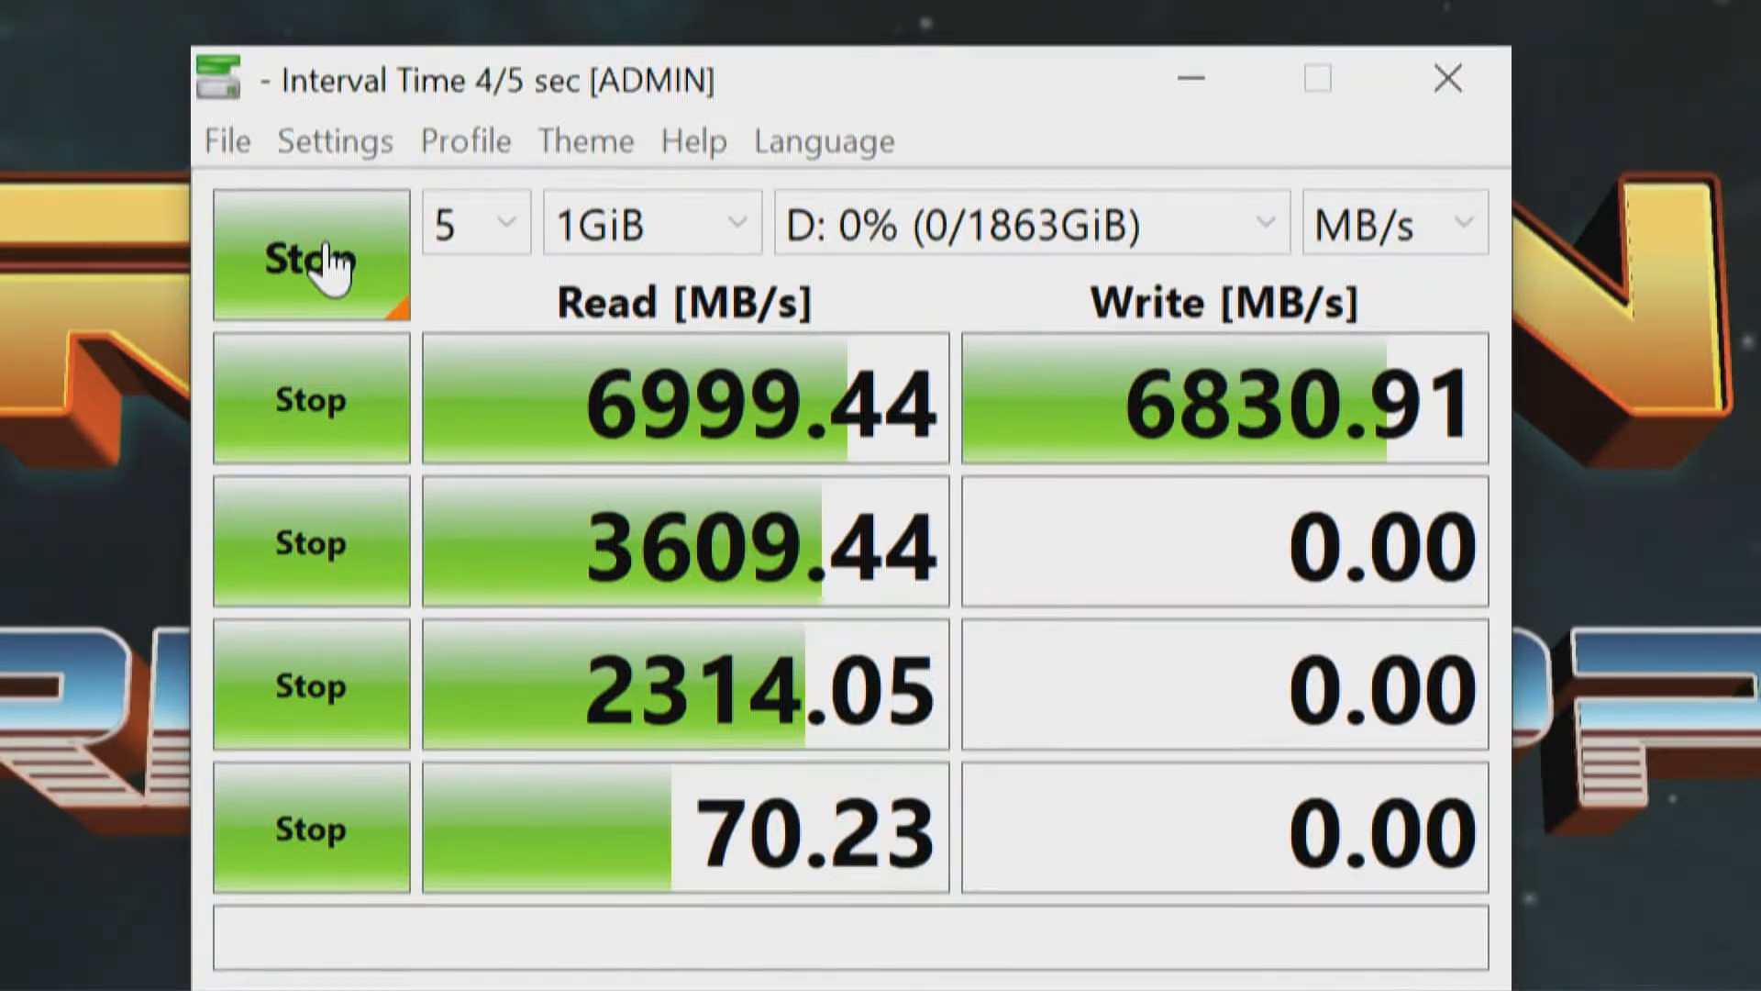
pyautogui.click(310, 256)
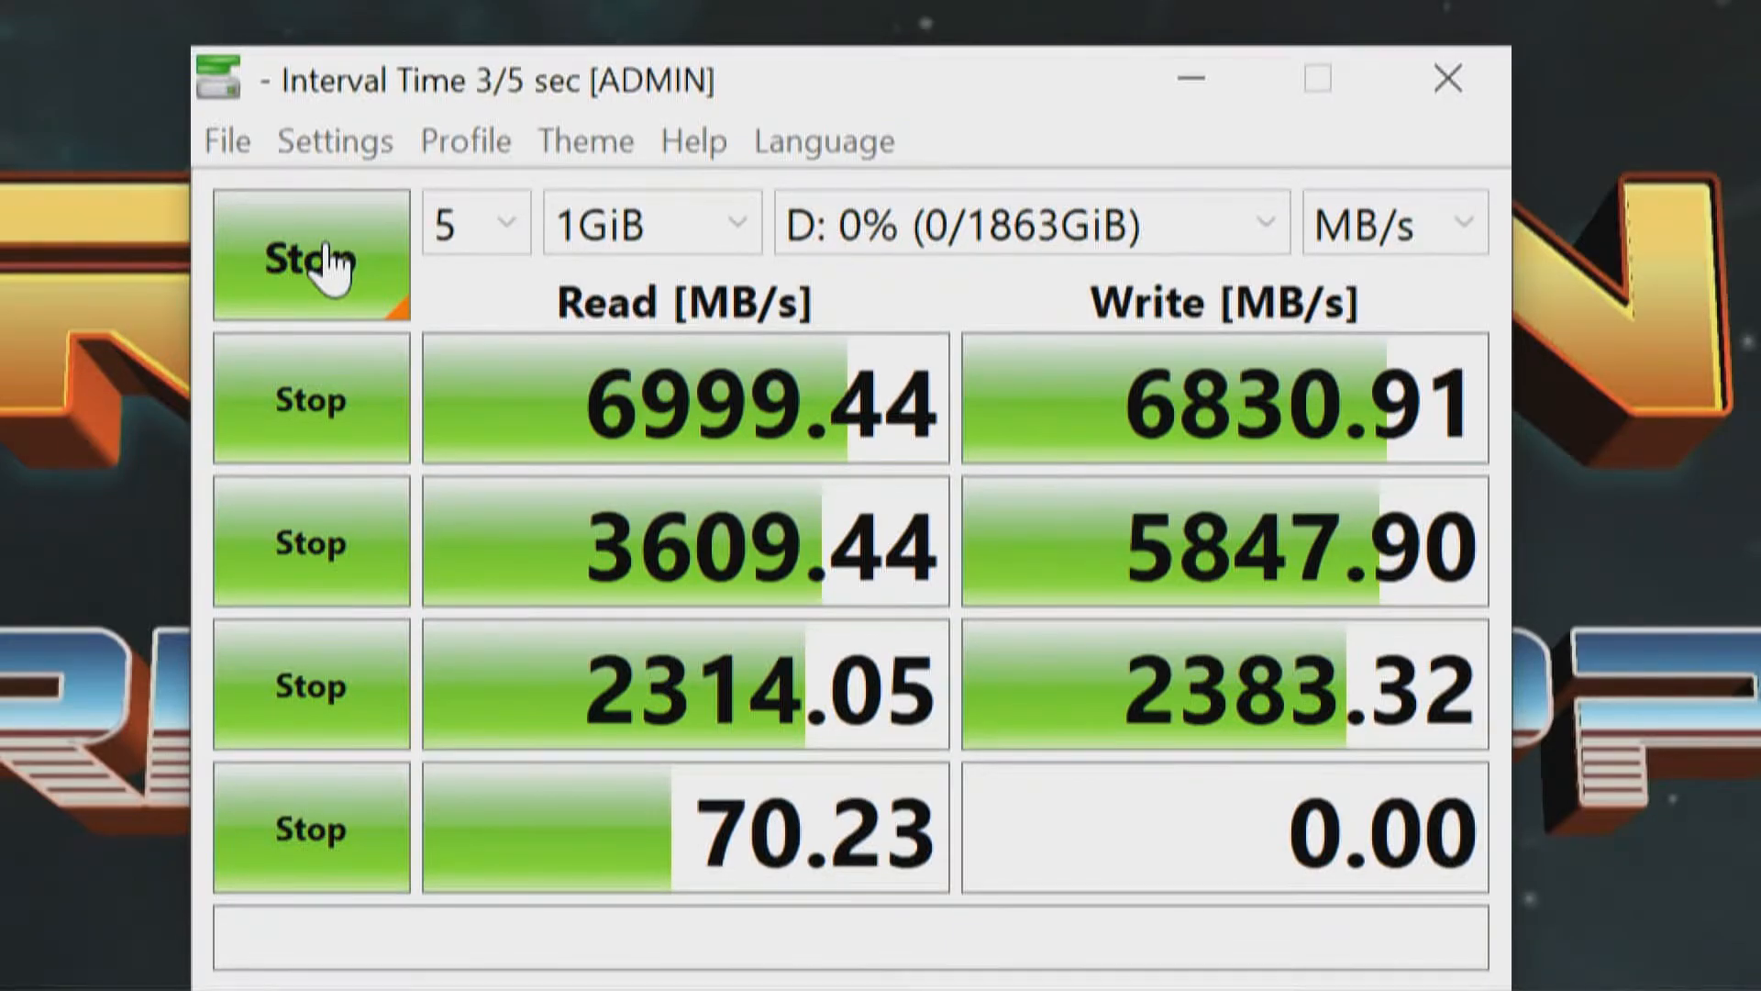
pyautogui.click(311, 256)
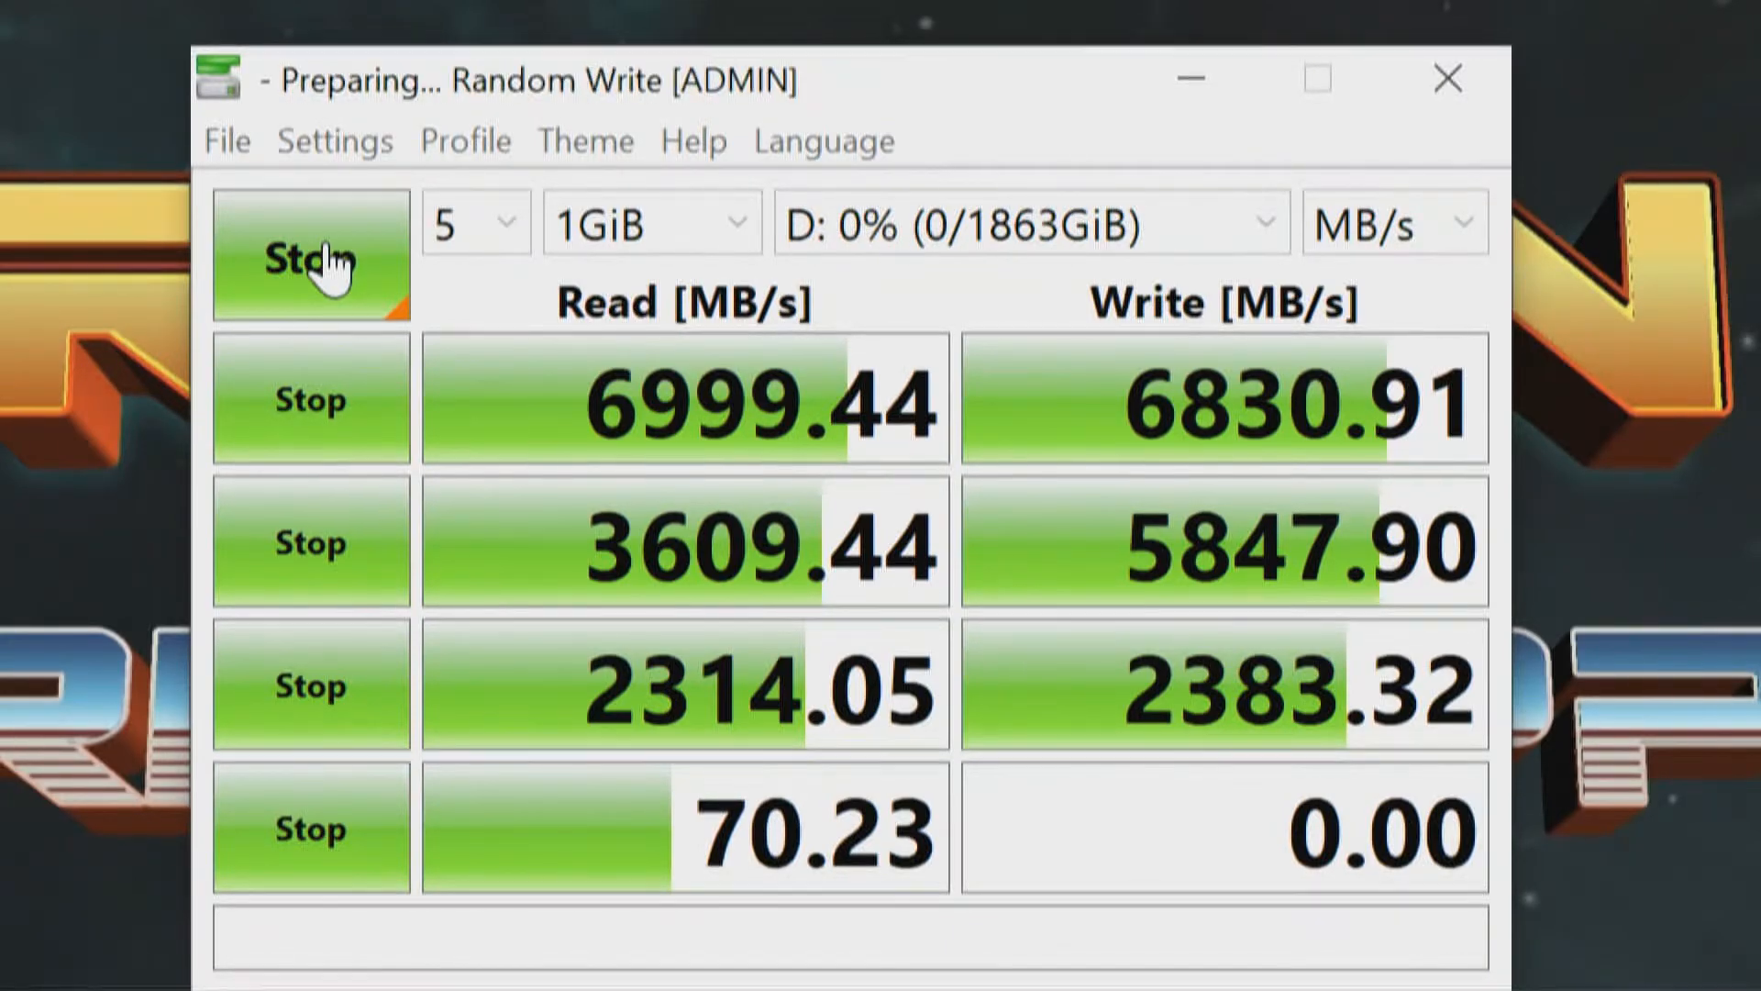